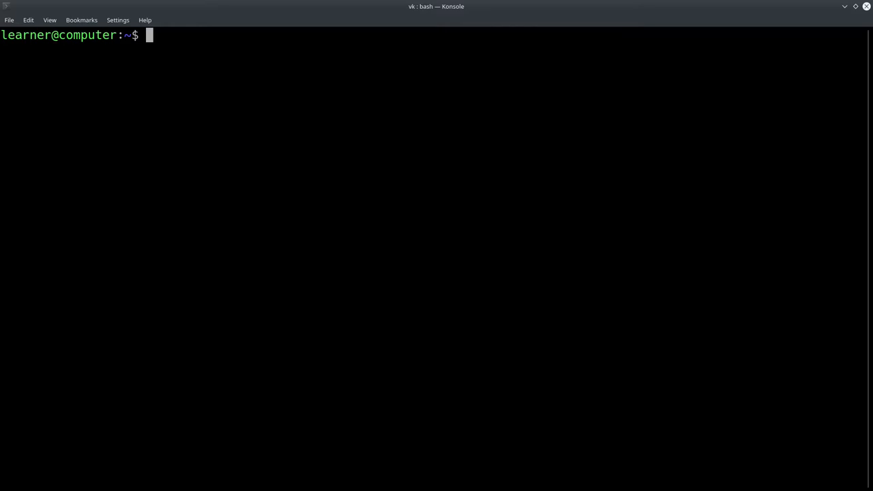
Generate a 4096-bit RSA key pair at the default id_rsa location, answering both passphrase prompts.
{"action": "type", "text": "ssh-keygen -"}
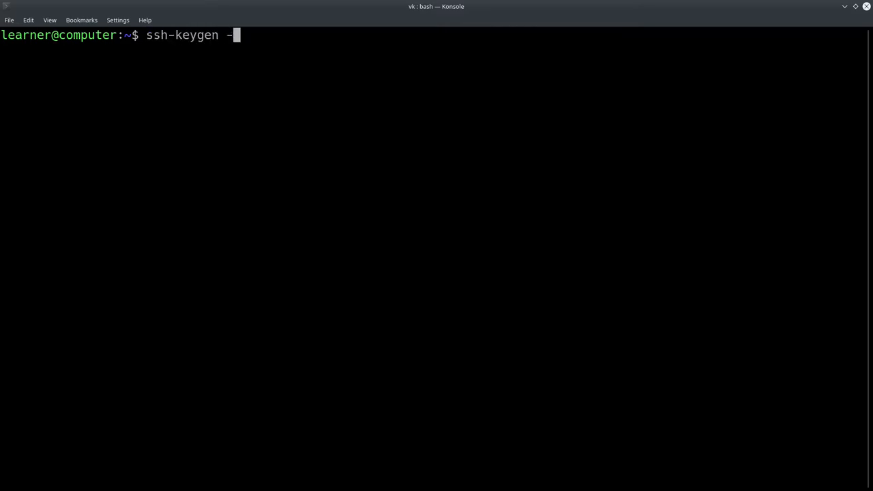
{"action": "type", "text": "t rsa -b"}
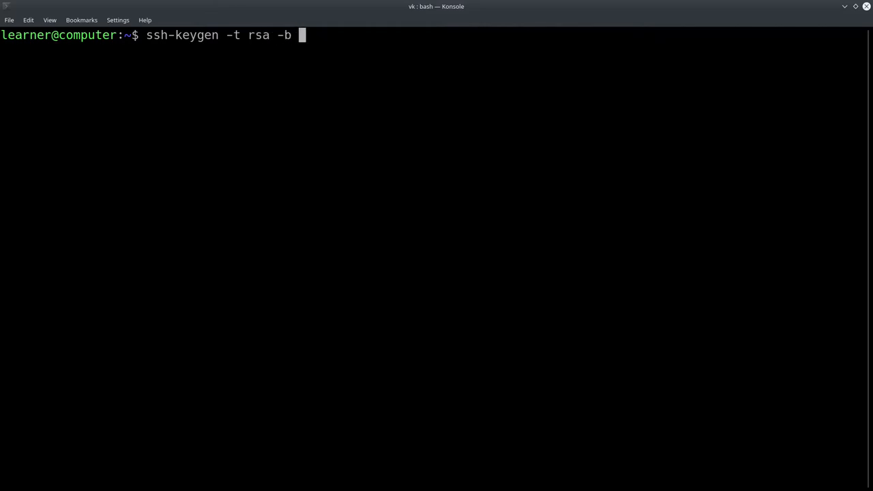
{"action": "type", "text": "4096"}
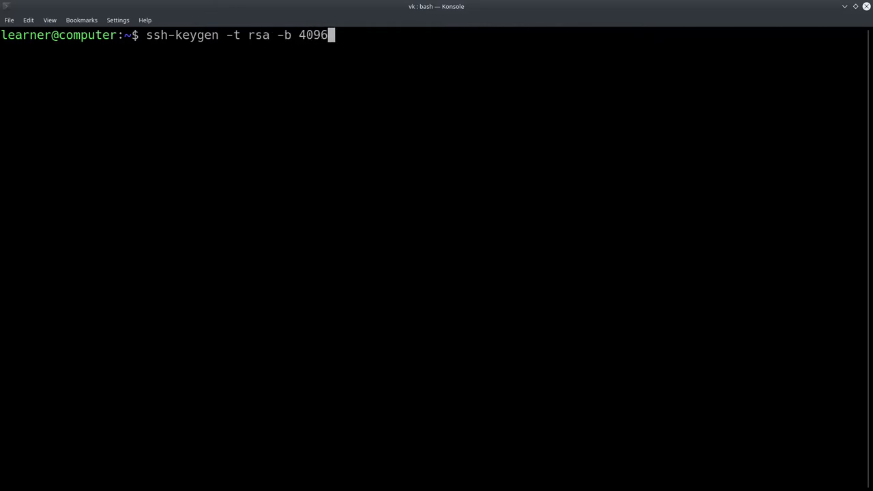
{"action": "key", "text": "Return"}
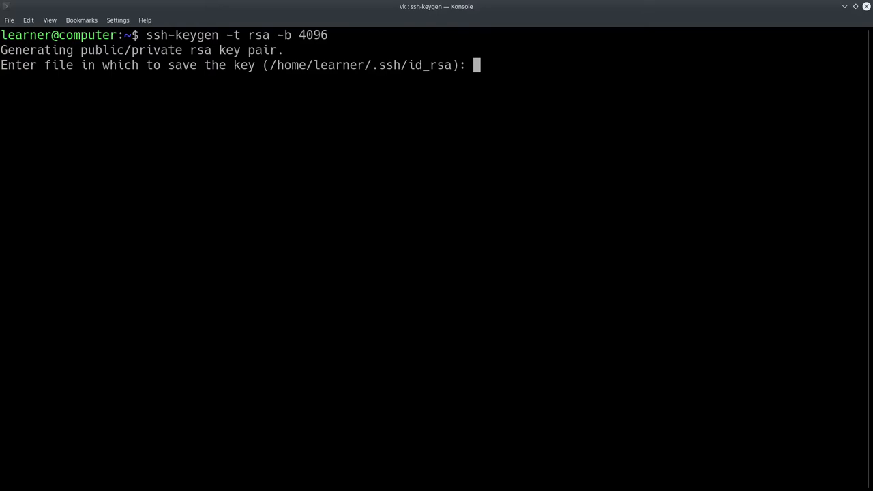
{"action": "key", "text": "Return"}
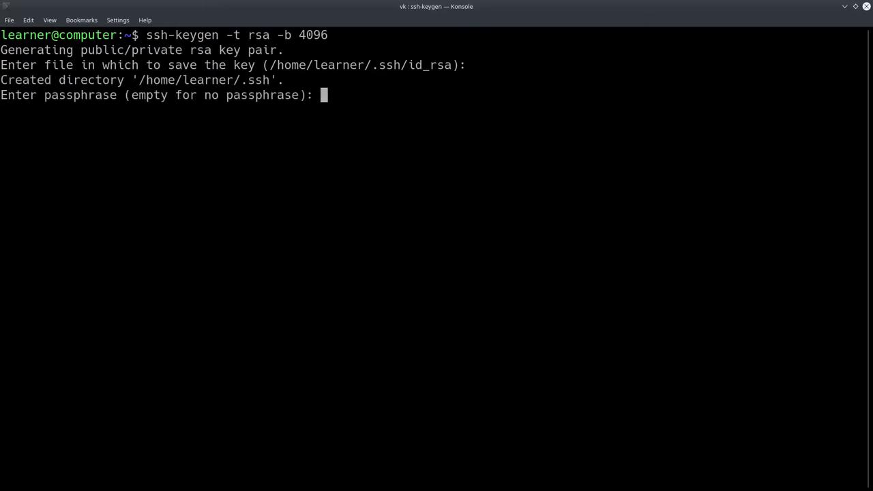
{"action": "key", "text": "Return"}
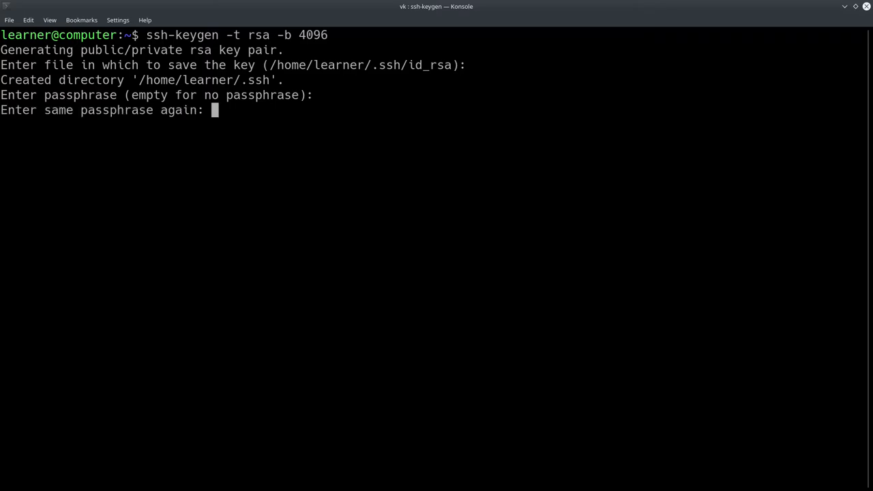
{"action": "key", "text": "Return"}
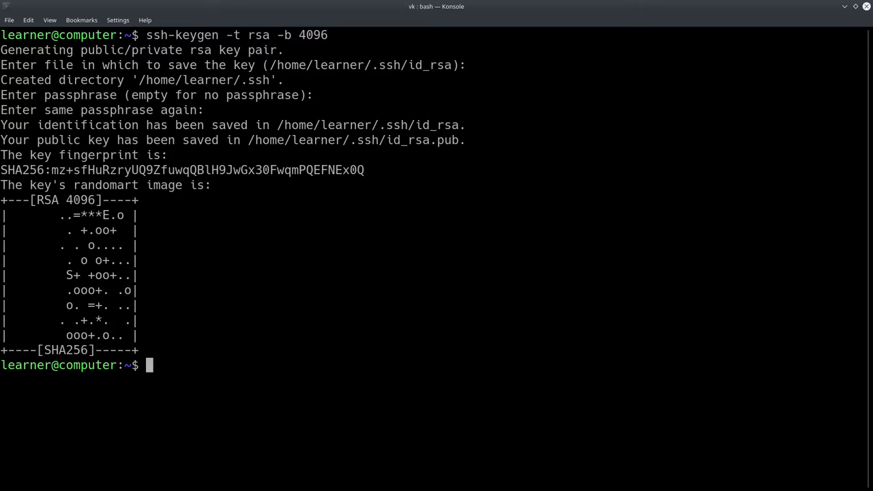
List the .ssh keys, copy id_rsa.pub into the home folder, and list the home folder.
{"action": "type", "text": "ls -l .ssh"}
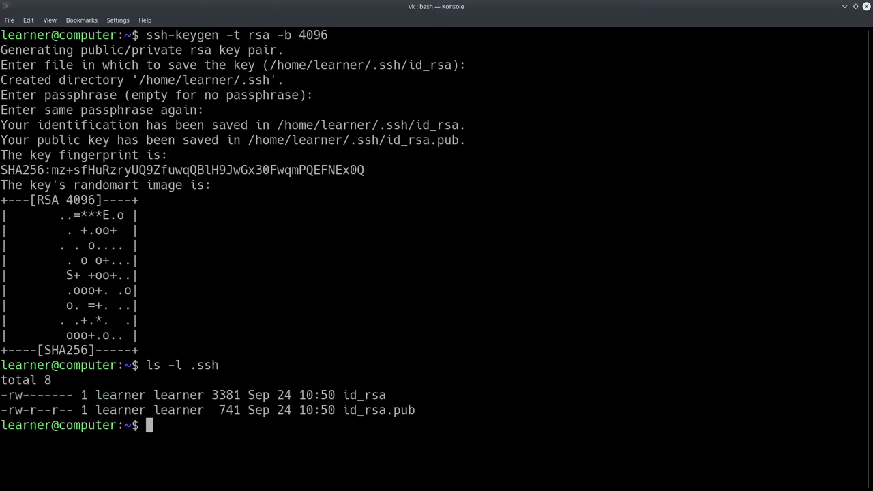
{"action": "type", "text": "cp .ssh/id_rsa"}
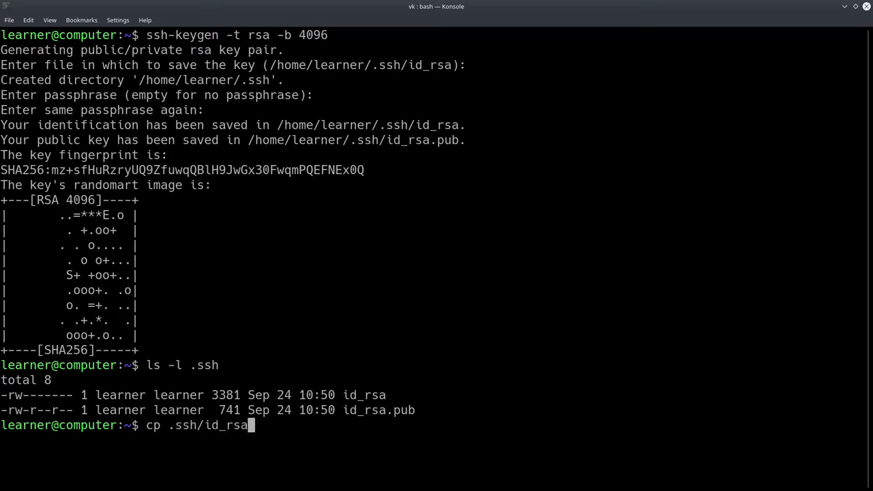
{"action": "type", "text": ".pub ~/"}
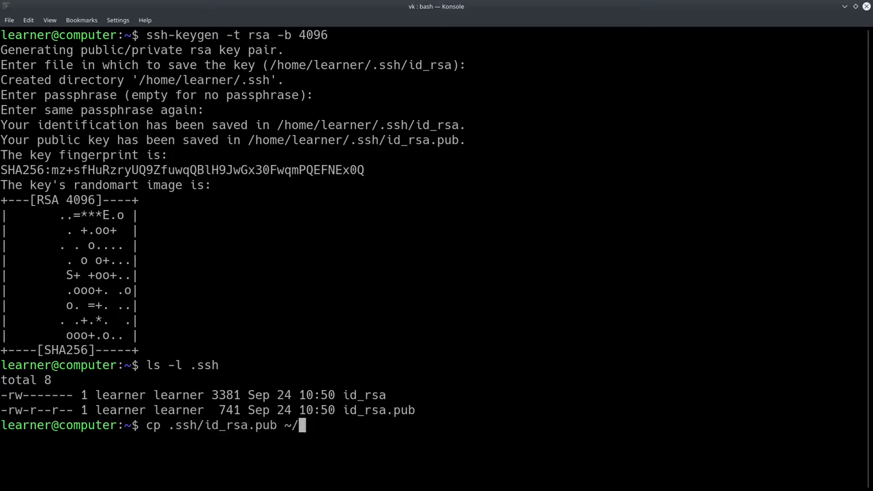
{"action": "key", "text": "Return"}
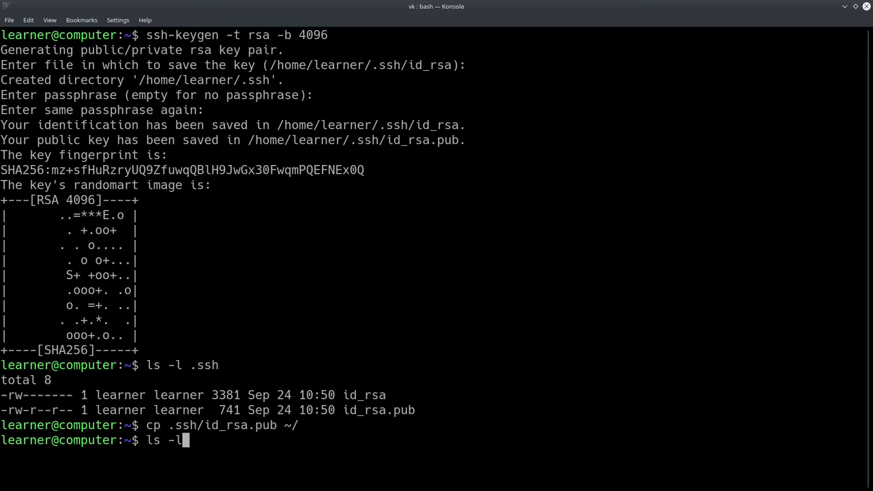
{"action": "key", "text": "Return"}
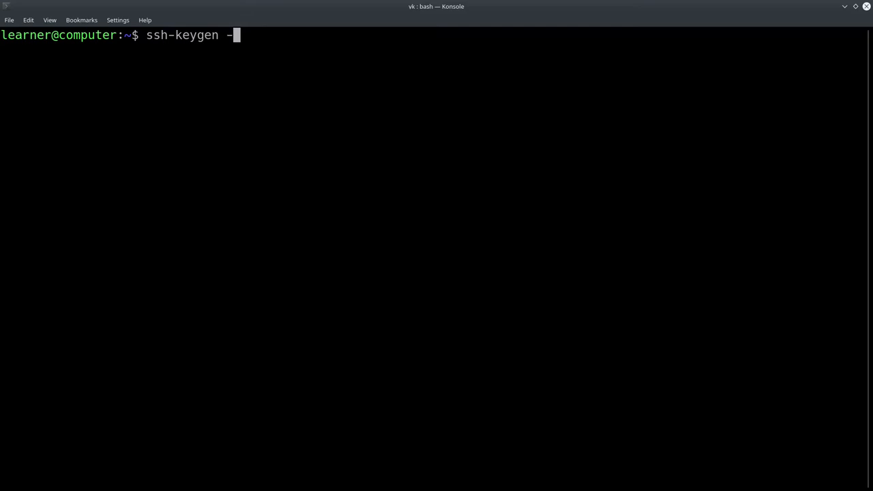
Create a 4096-bit RSA key pair at ~/.ssh/id_rsa_apocrita, answering both passphrase prompts.
{"action": "type", "text": "t rsa -"}
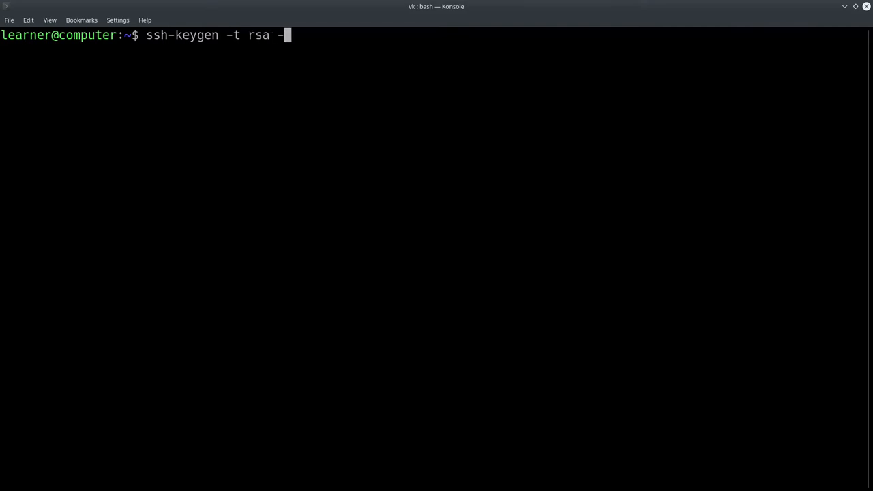
{"action": "type", "text": "b 4096"}
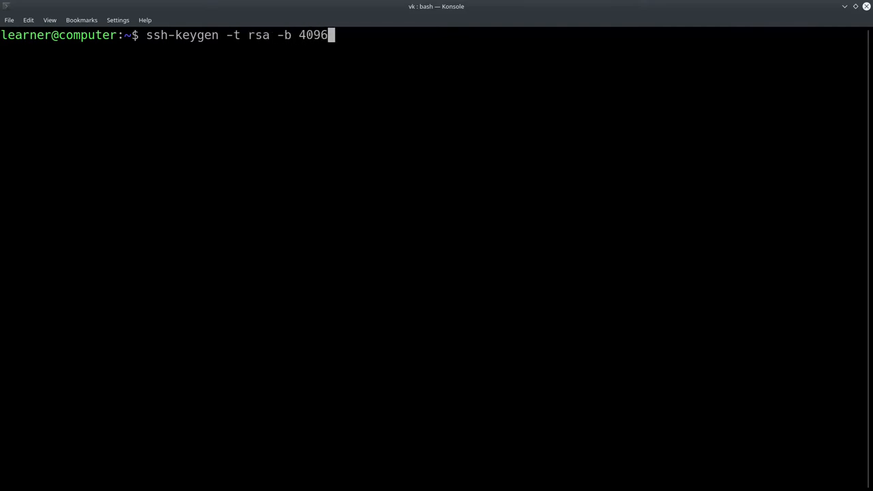
{"action": "type", "text": "-f ~"}
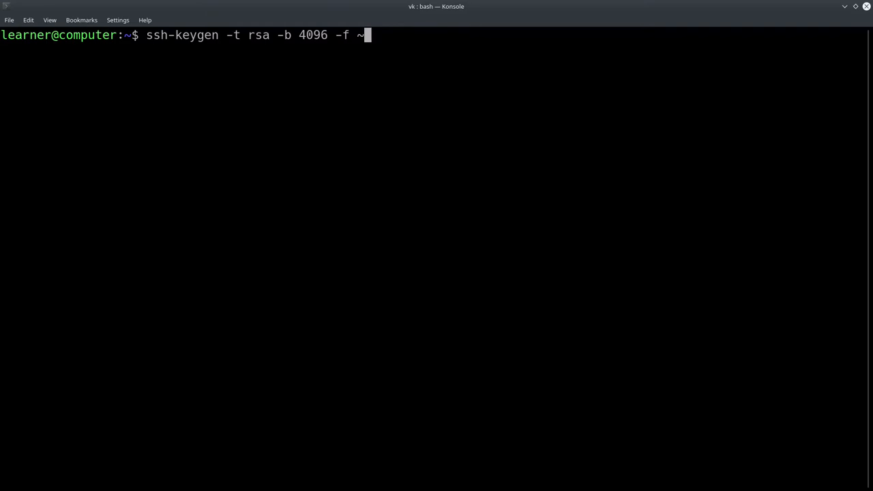
{"action": "type", "text": "/.ssh/"}
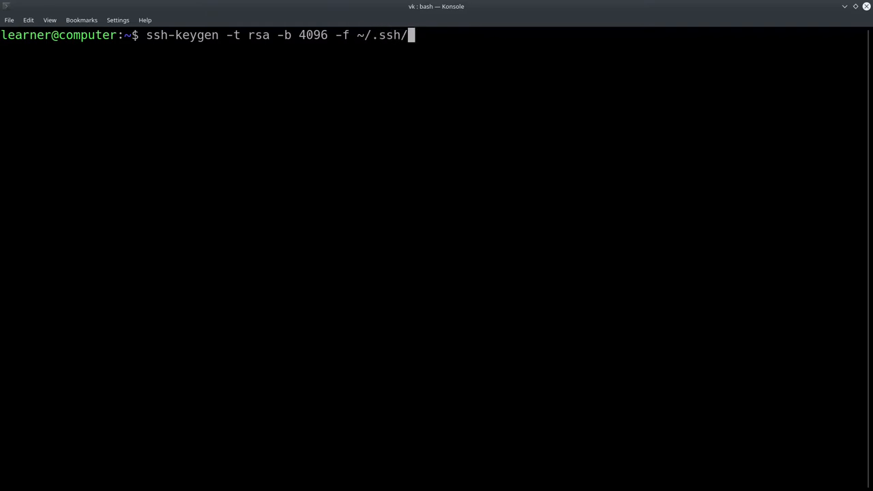
{"action": "type", "text": "id_rsa"}
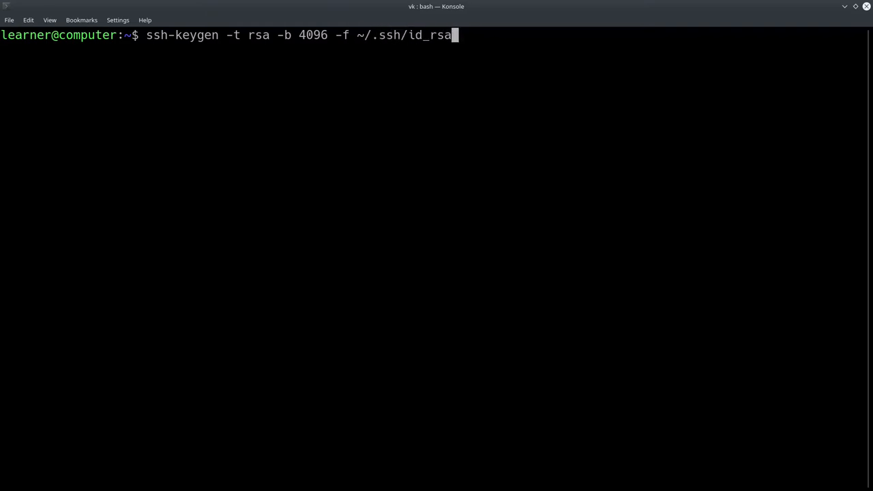
{"action": "type", "text": "_apocr"}
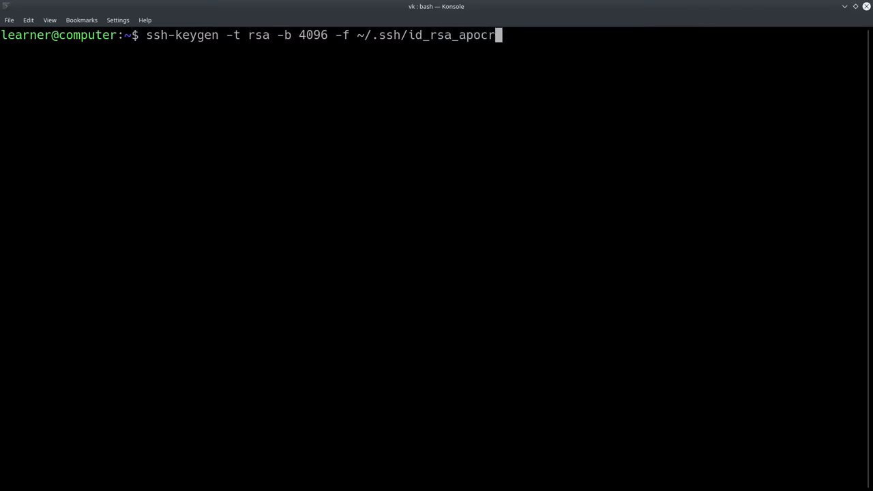
{"action": "type", "text": "ita"}
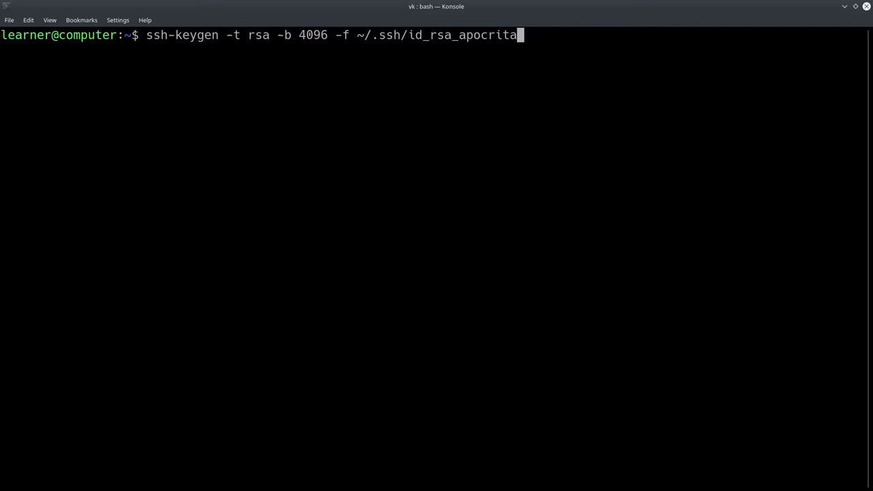
{"action": "key", "text": "Return"}
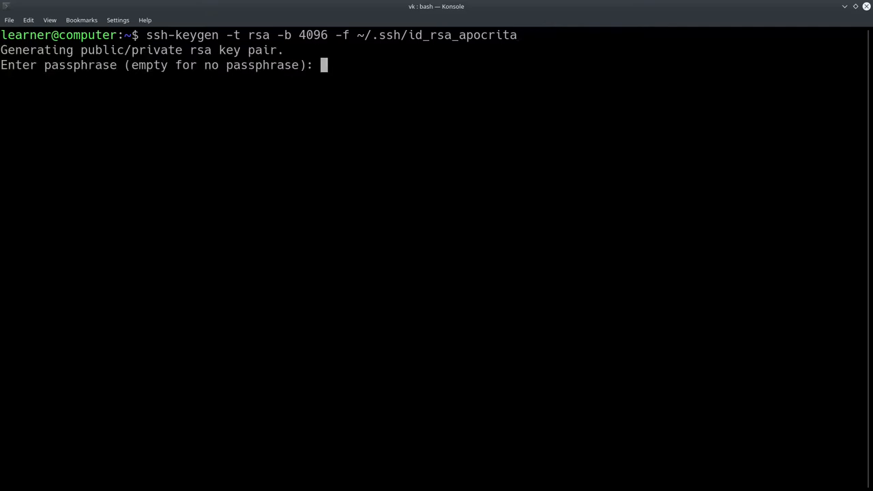
{"action": "key", "text": "Return"}
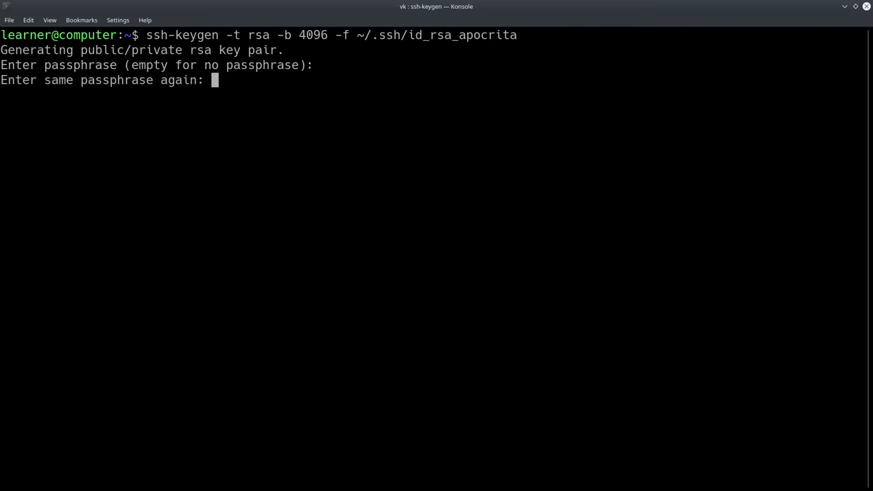
{"action": "key", "text": "Return"}
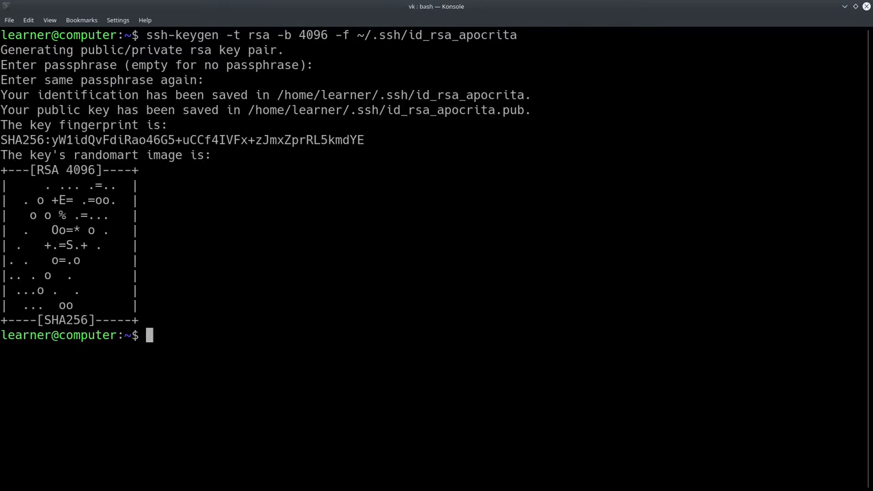
List the four .ssh key files and copy id_rsa_apocrita.pub into the home folder.
{"action": "type", "text": "ls -l"}
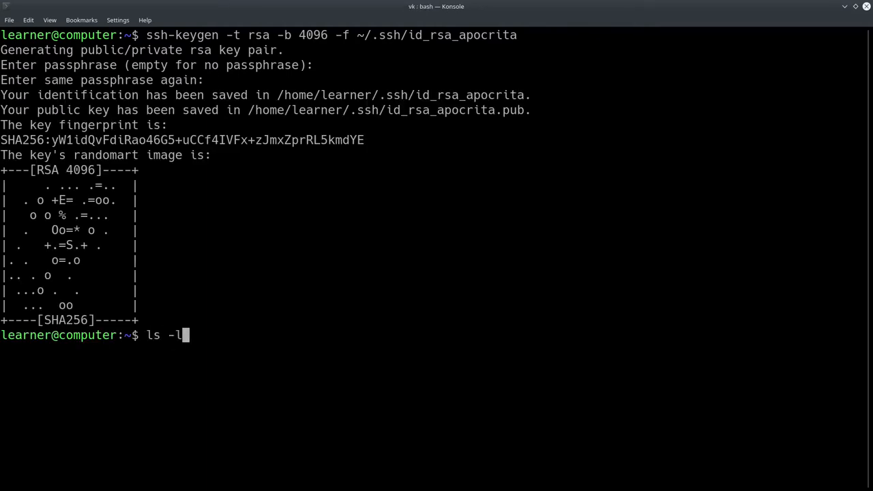
{"action": "key", "text": "Return"}
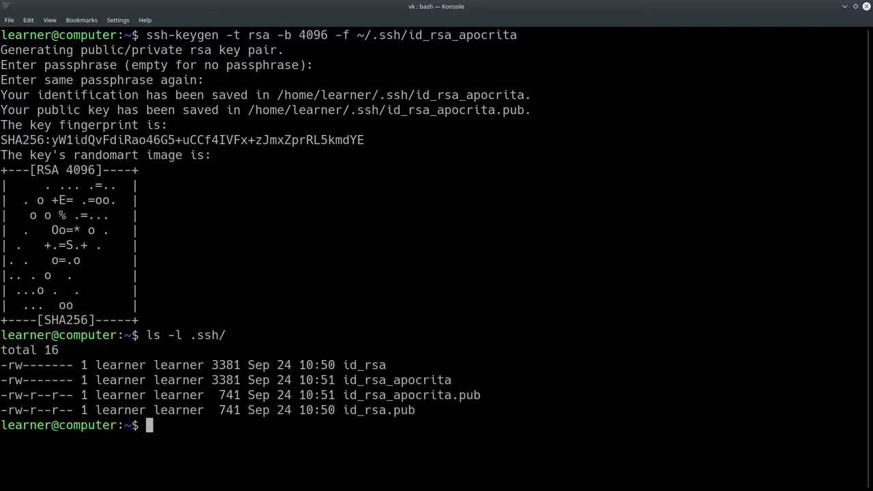
{"action": "double_click", "coordinate": [397, 380]}
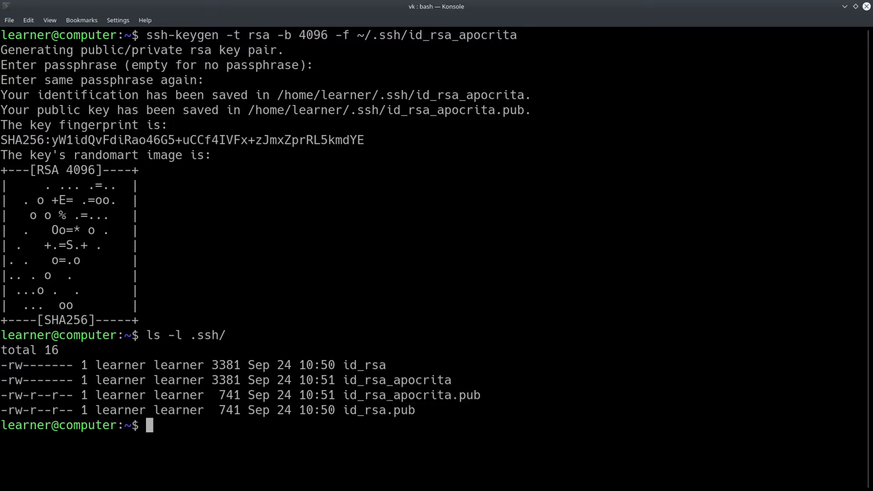
{"action": "type", "text": "cp .ss"}
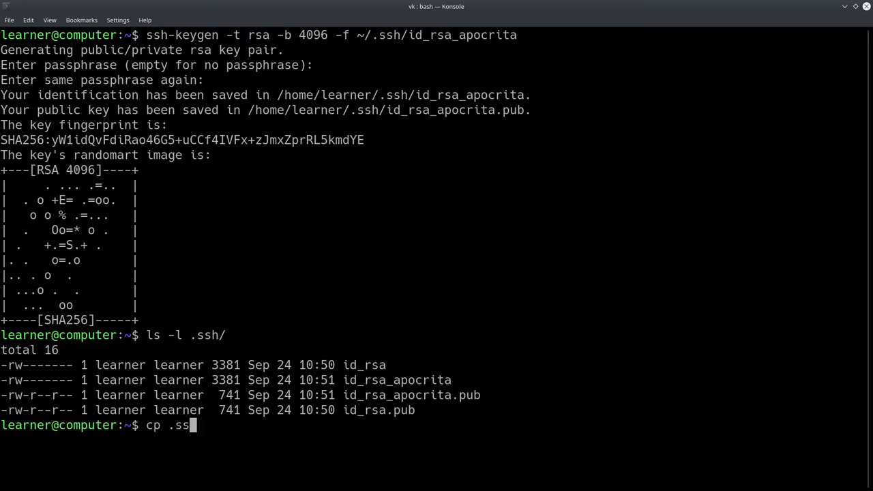
{"action": "type", "text": "h/id_rsa_apocrita."}
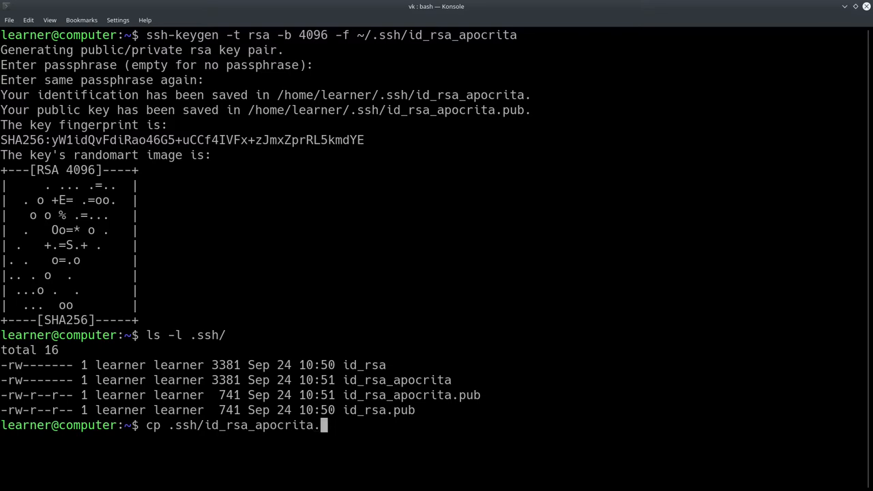
{"action": "type", "text": "pub"}
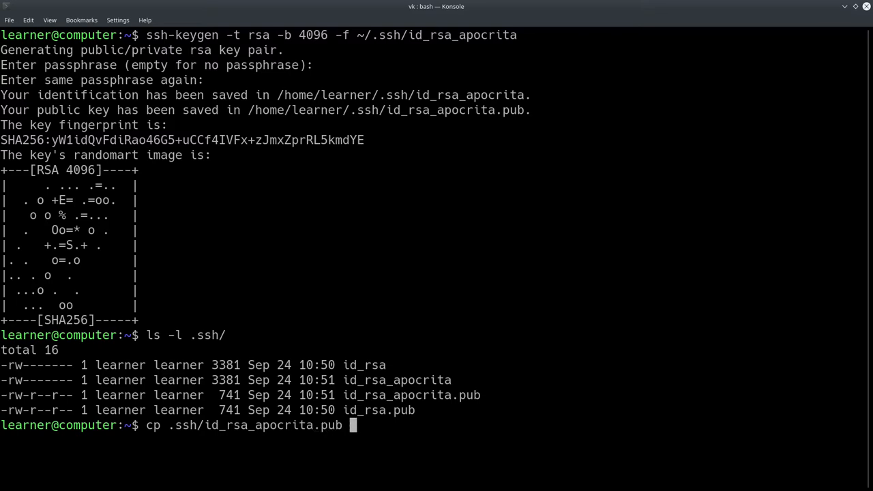
{"action": "key", "text": "Return"}
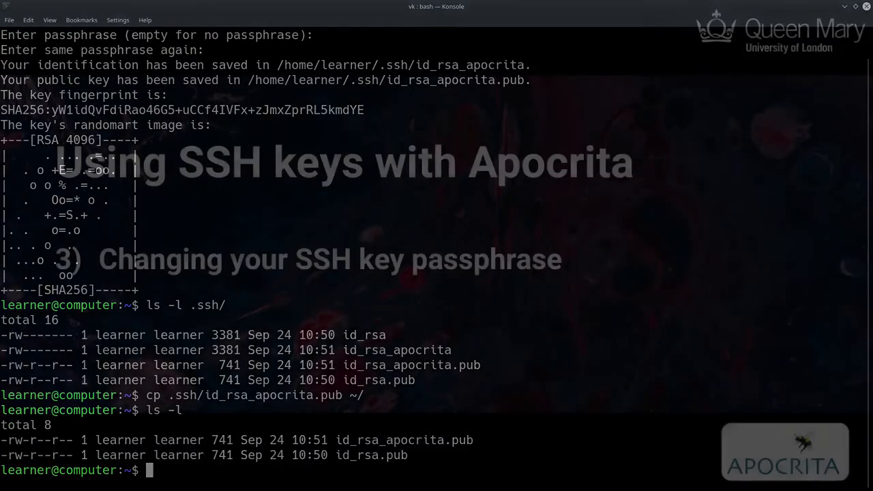
Change the passphrase of ~/.ssh/id_rsa_apocrita using ssh-keygen -p.
{"action": "type", "text": "ssh"}
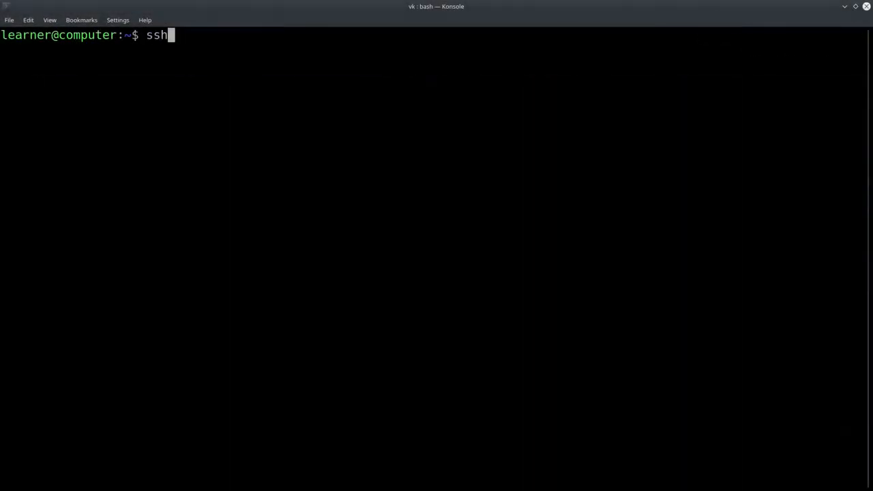
{"action": "type", "text": "-keygen"}
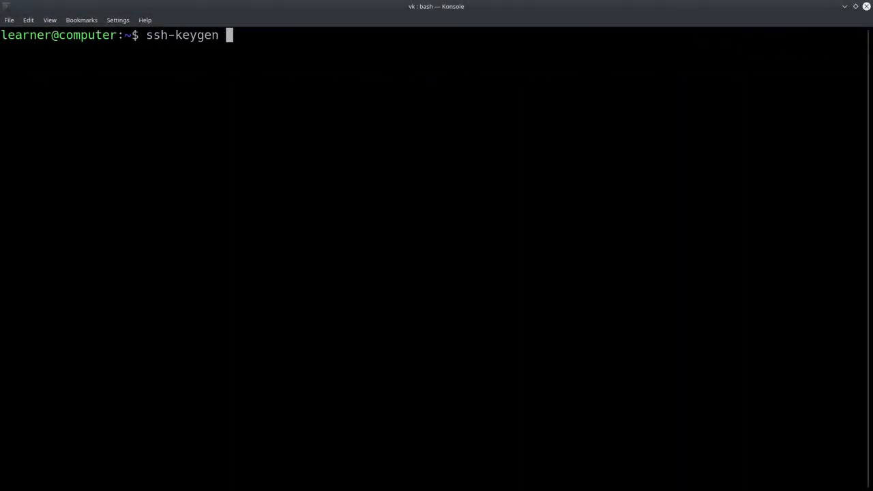
{"action": "type", "text": "-p -f ~"}
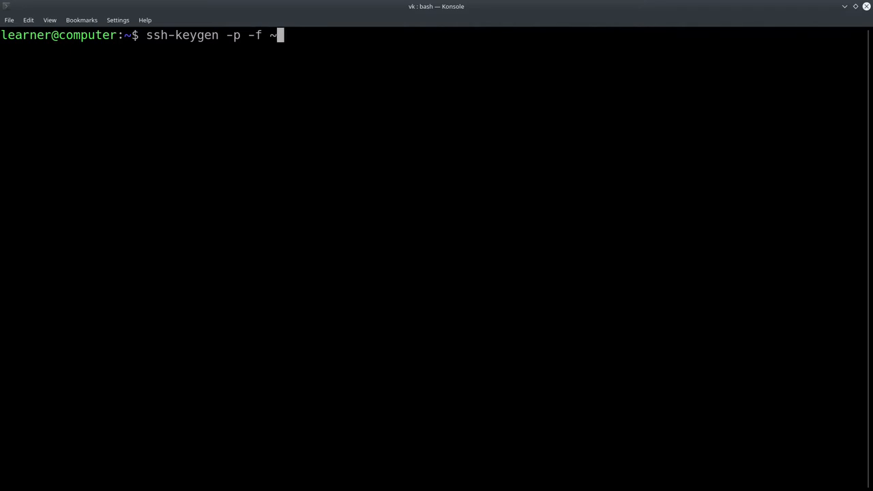
{"action": "type", "text": "/.ssh/id_rsa_apocrita"}
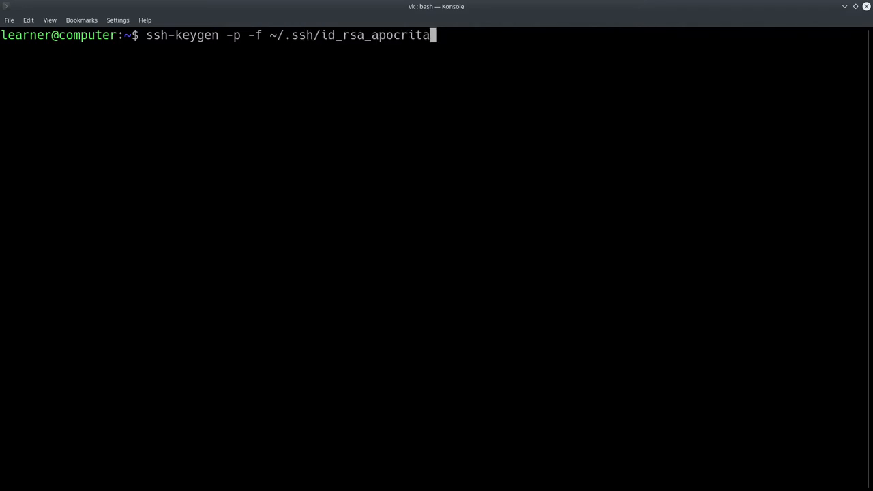
{"action": "key", "text": "Return"}
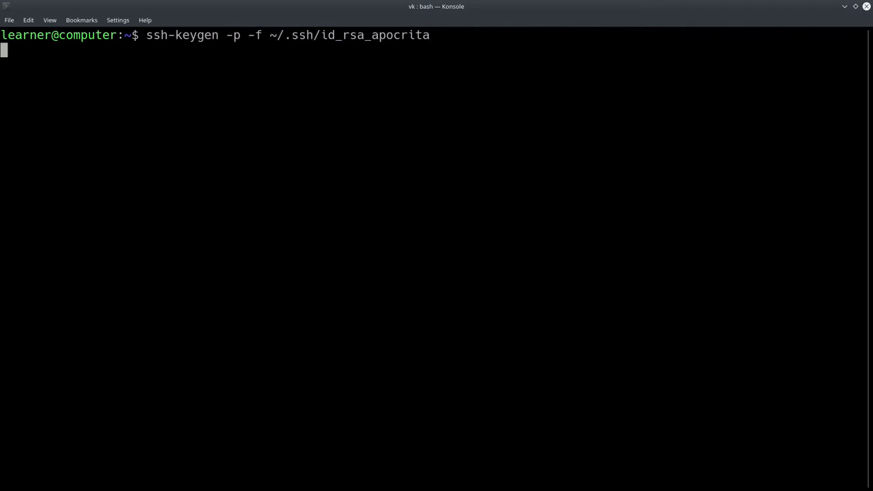
{"action": "key", "text": "Return"}
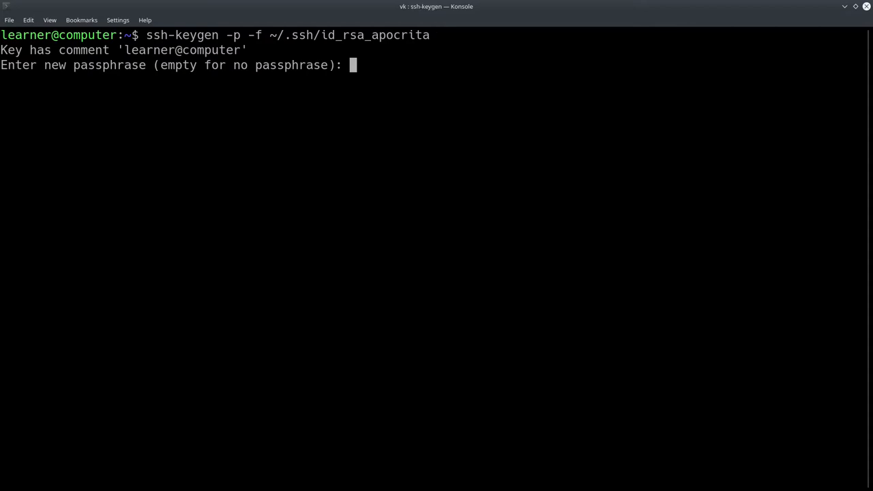
{"action": "key", "text": "Return"}
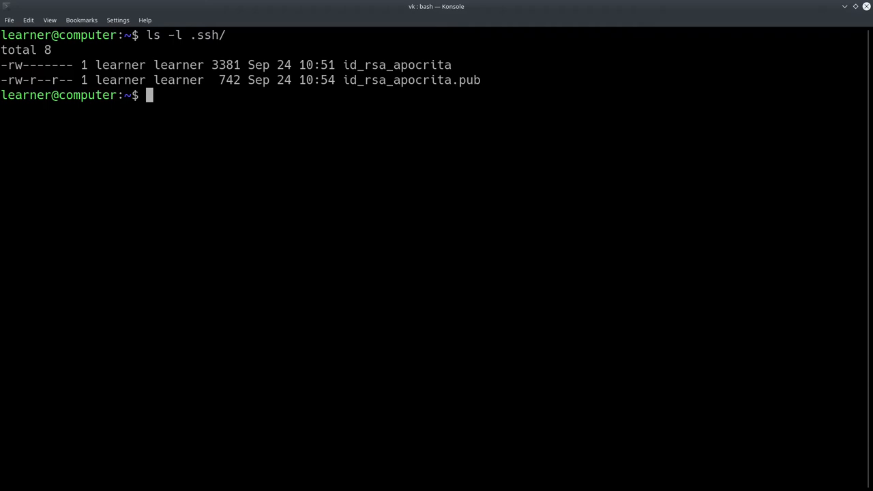
{"action": "type", "text": "ssh -i"}
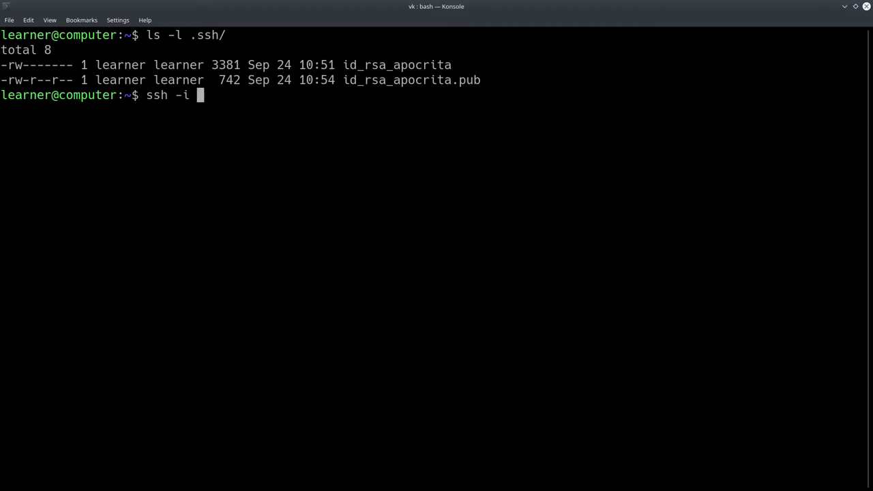
{"action": "type", "text": "~/.ssh"}
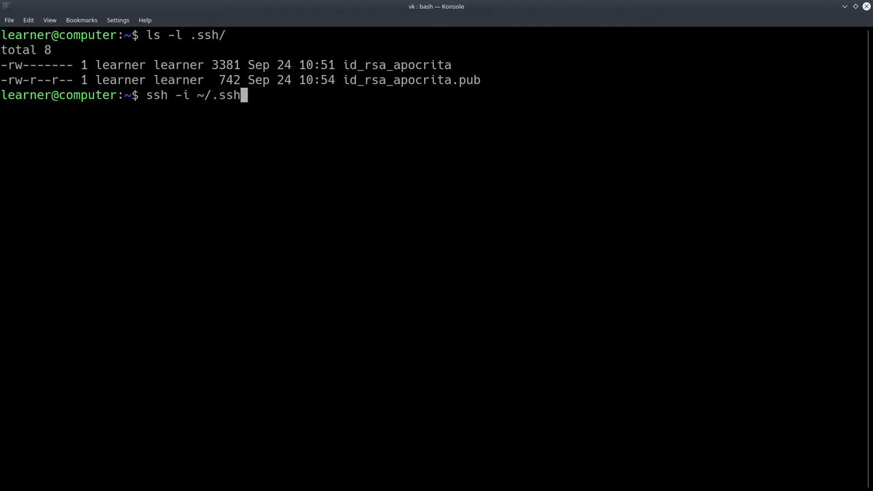
{"action": "type", "text": "/id_rsa_apocrita l"}
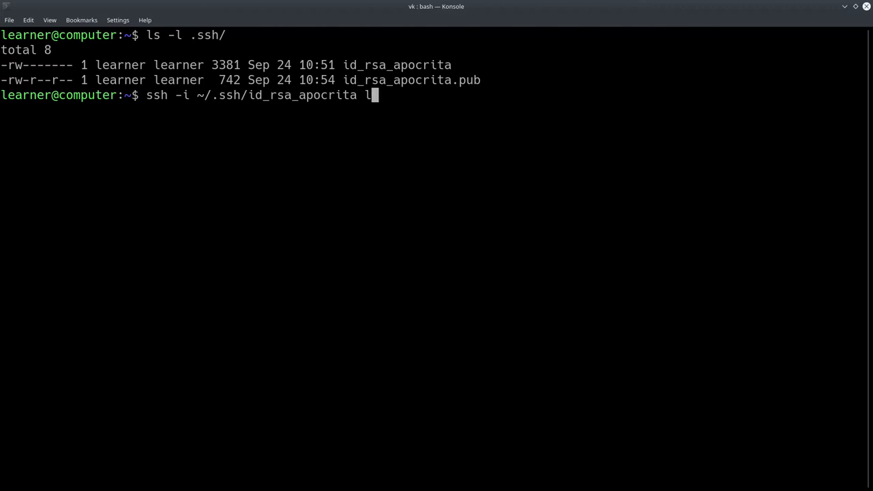
{"action": "type", "text": "earner@l"}
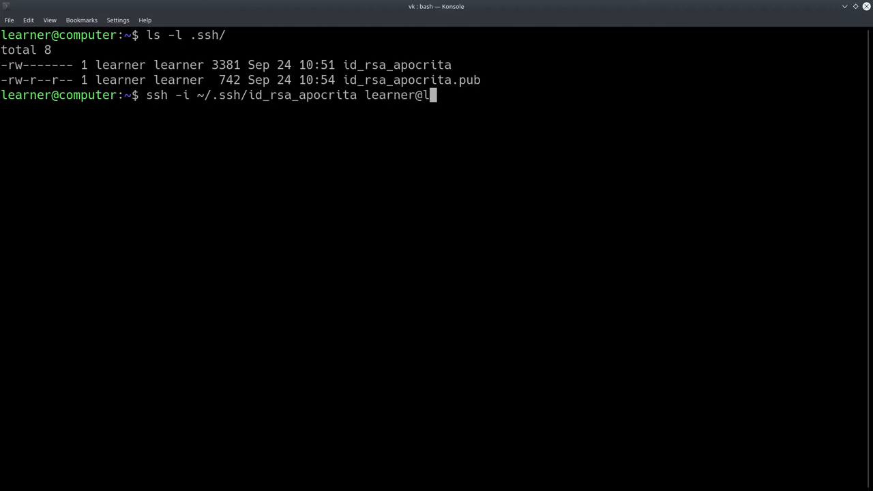
{"action": "type", "text": "ogin.hpc."}
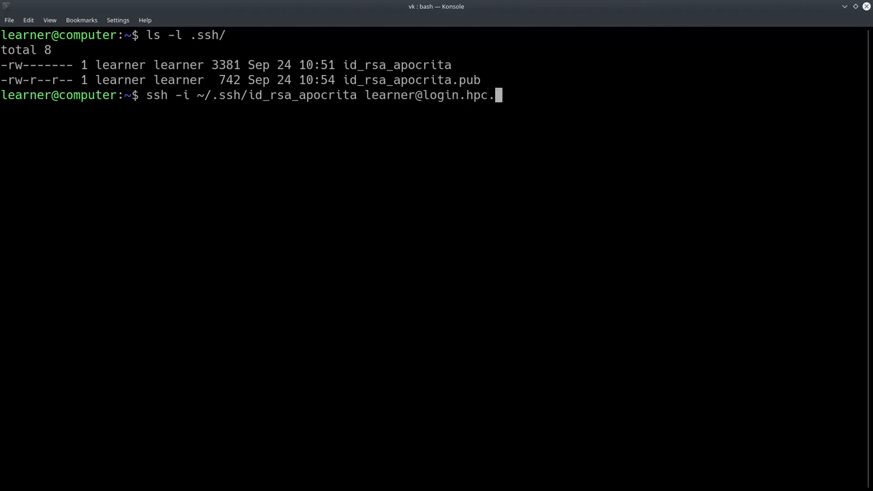
{"action": "type", "text": "qmul.ac.uk"}
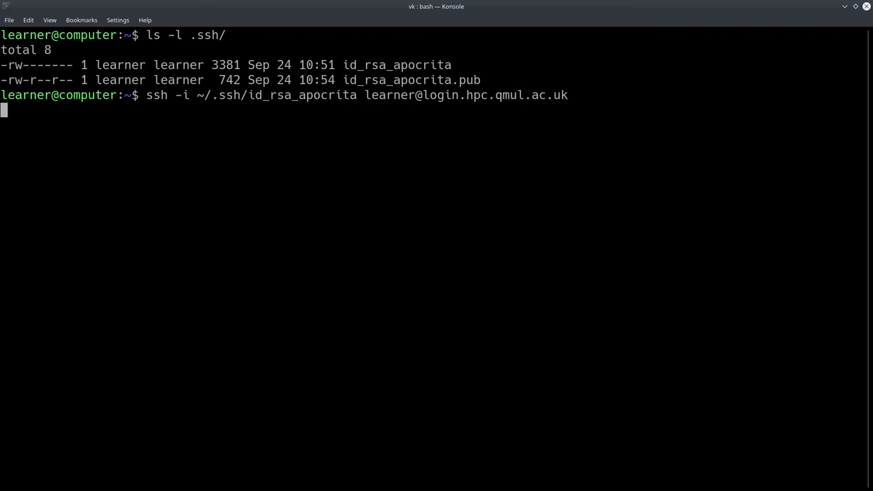
{"action": "key", "text": "Return"}
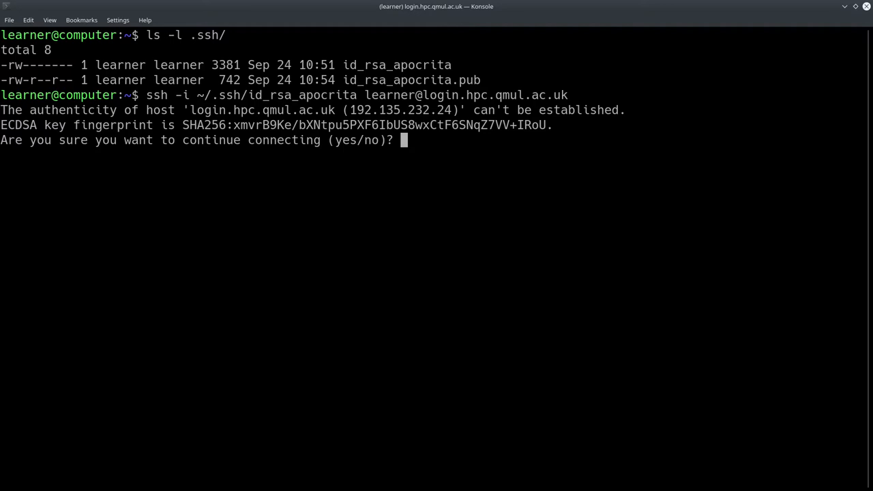
Accept the login node's host key with 'yes', then abandon the login at the password prompt.
{"action": "type", "text": "yes"}
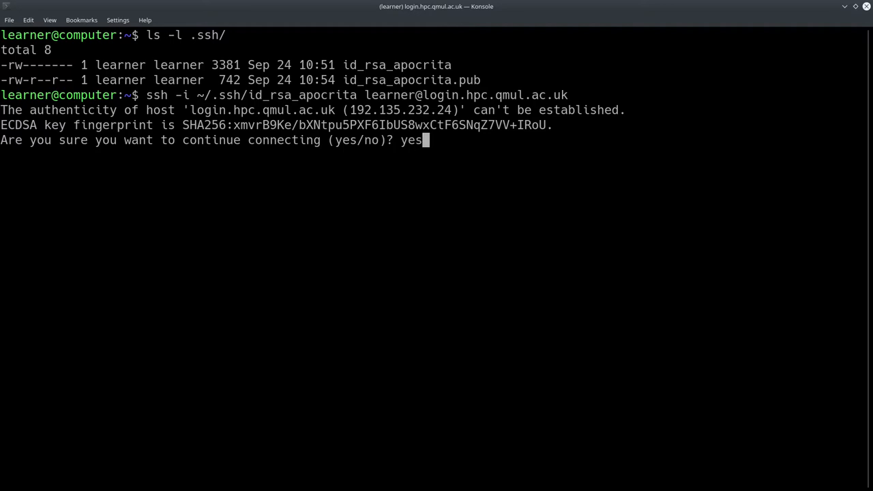
{"action": "key", "text": "Return"}
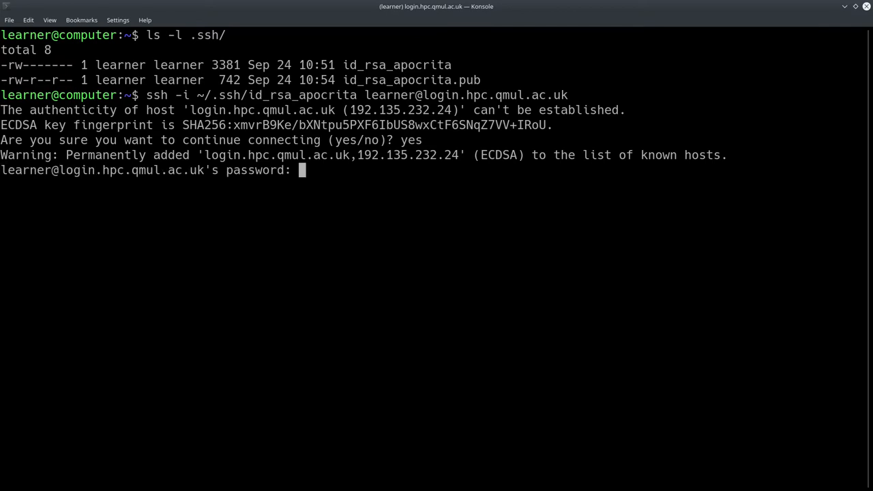
{"action": "mouse_move", "coordinate": [97, 3]}
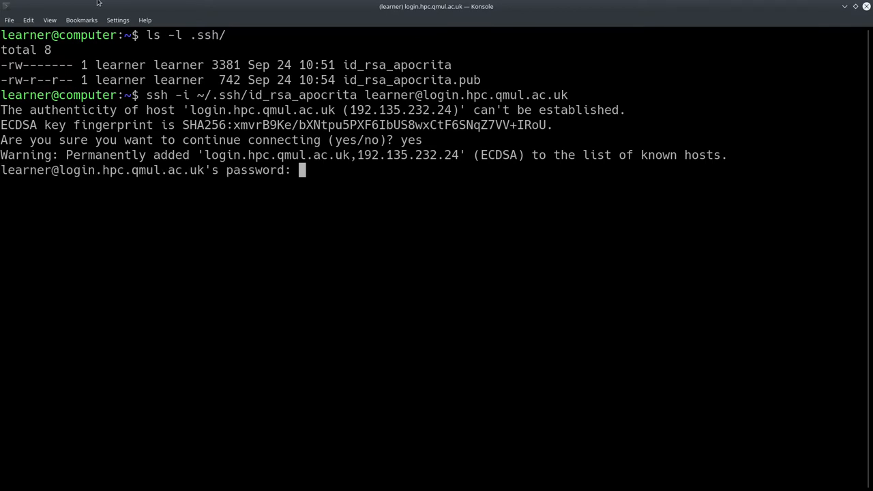
{"action": "key", "text": "Return"}
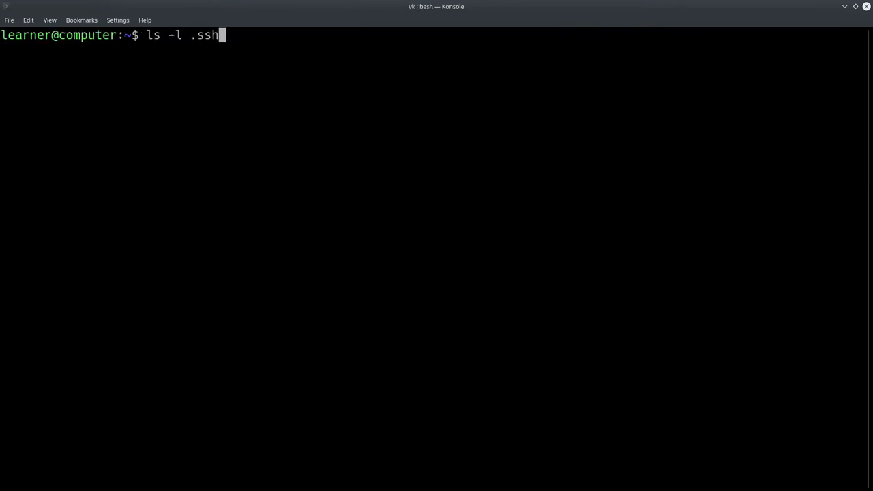
List .ssh to confirm the new known_hosts file, then clear the terminal.
{"action": "key", "text": "Return"}
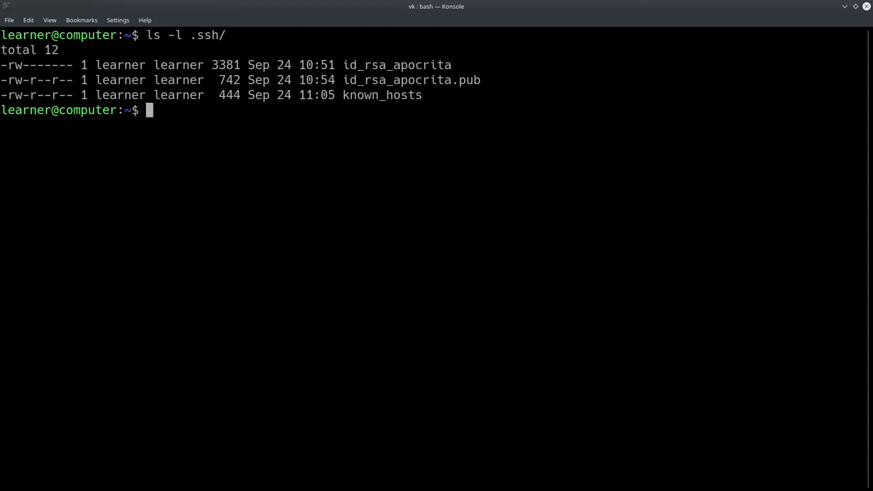
{"action": "double_click", "coordinate": [381, 95]}
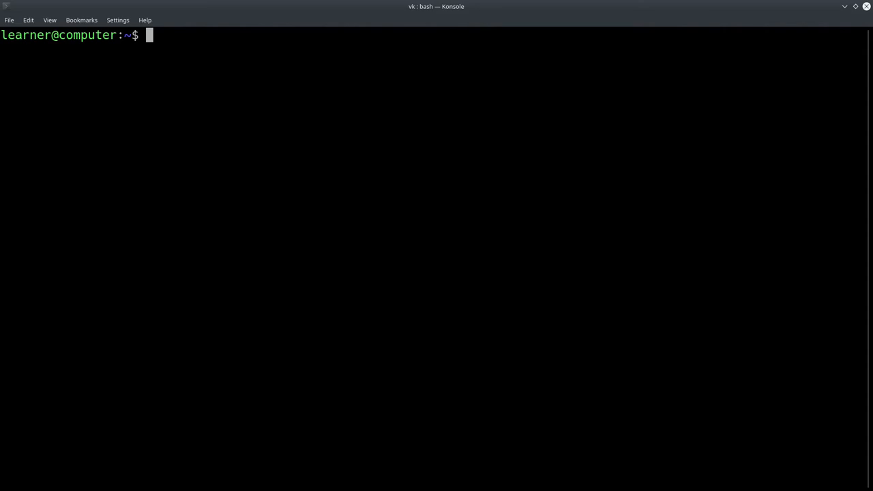
Start an agent with eval `ssh-agent -s` and confirm via ssh-add -l it holds no identities.
{"action": "type", "text": "ssh-a"}
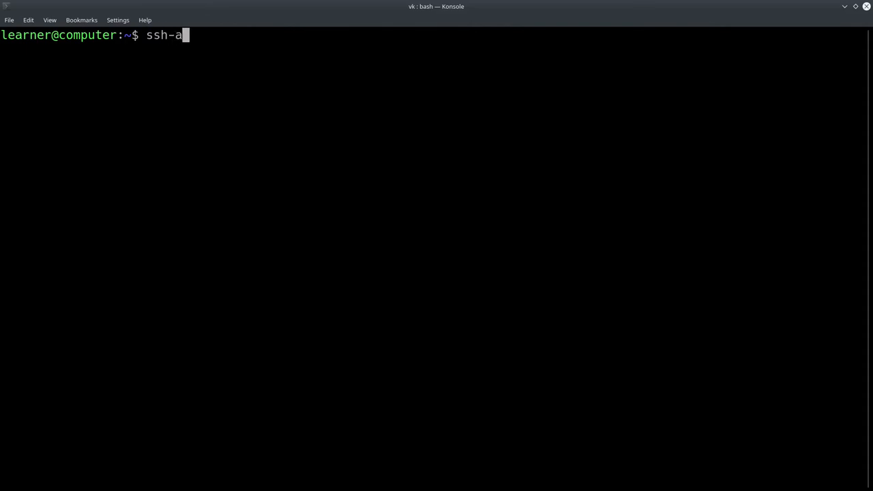
{"action": "key", "text": "Return"}
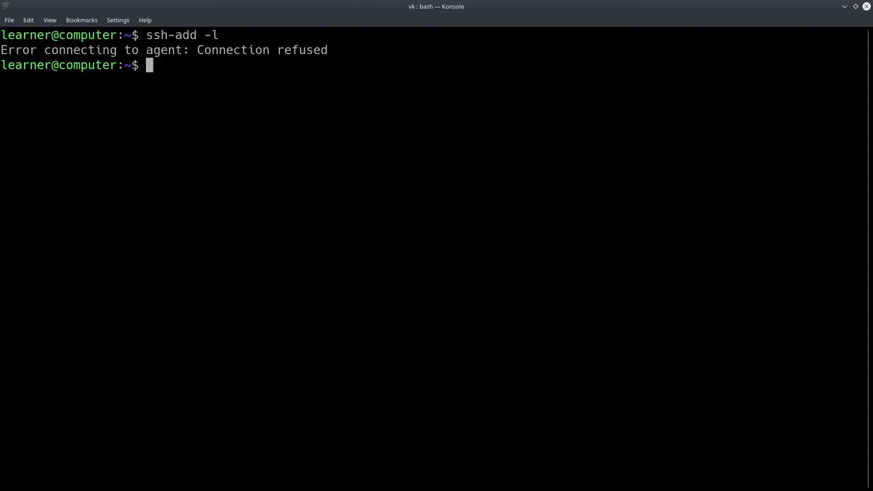
{"action": "type", "text": "eval"}
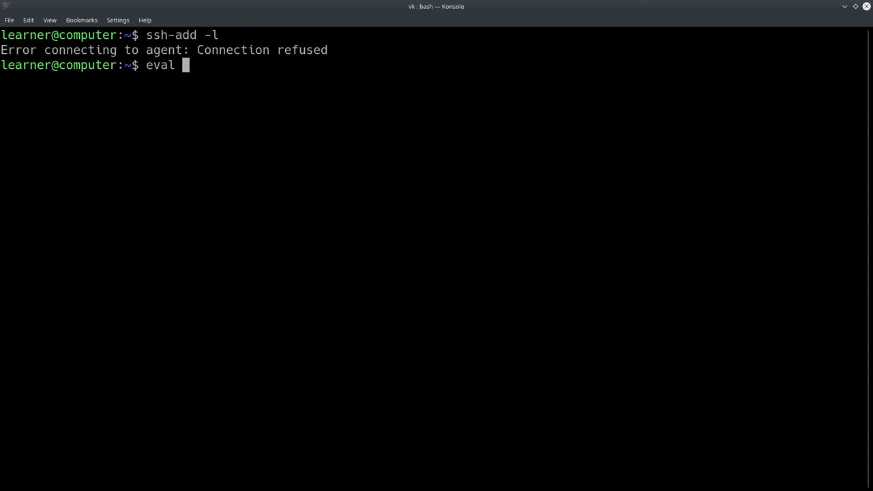
{"action": "type", "text": "`ssh-a"}
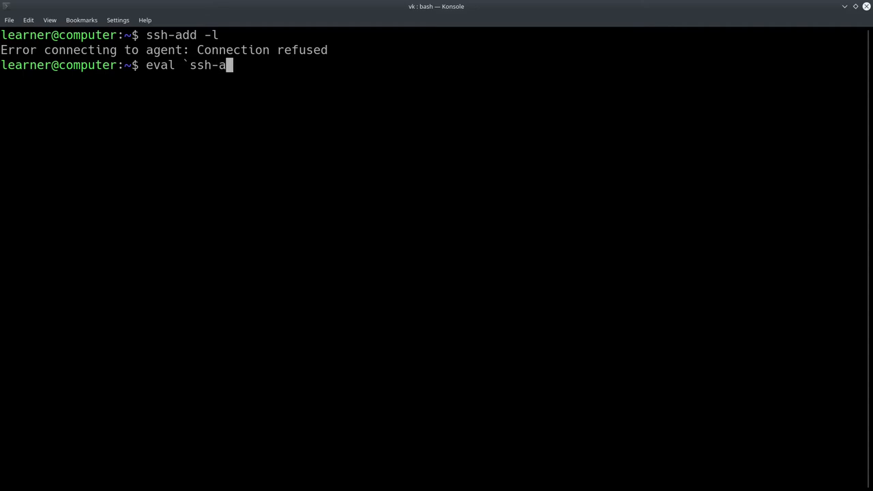
{"action": "type", "text": "gent -s`"}
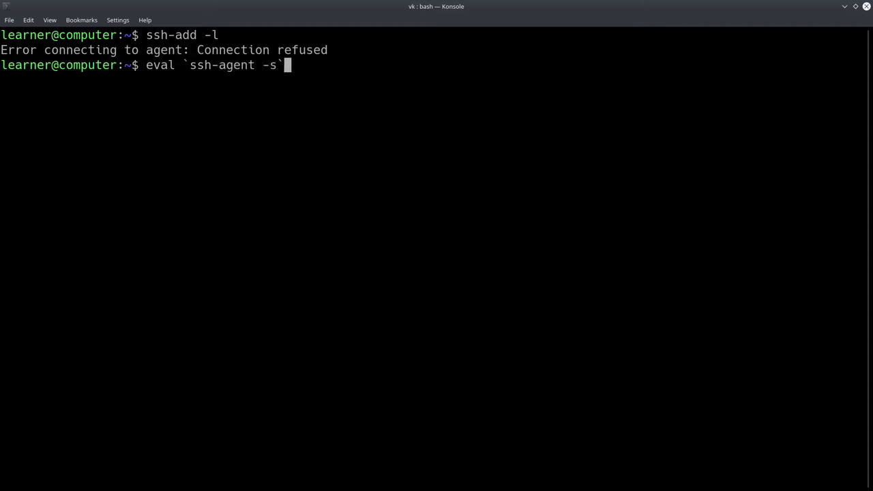
{"action": "key", "text": "Return"}
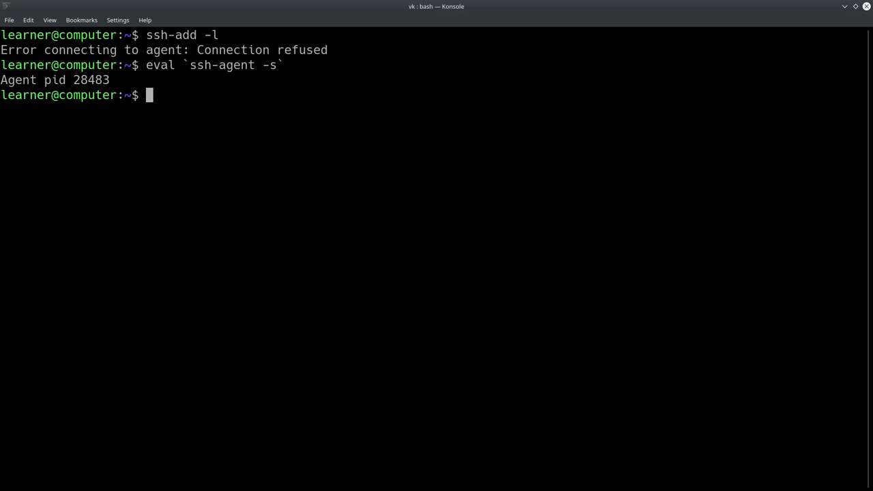
{"action": "type", "text": "ssh-add"}
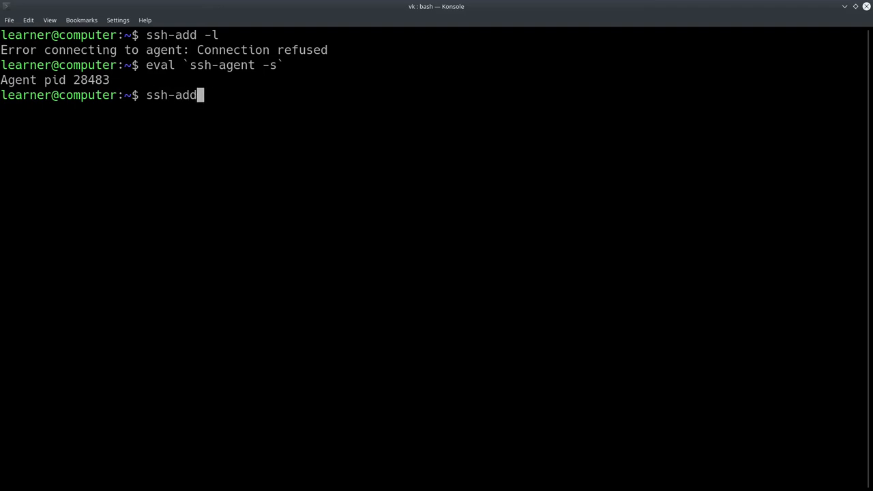
{"action": "key", "text": "Return"}
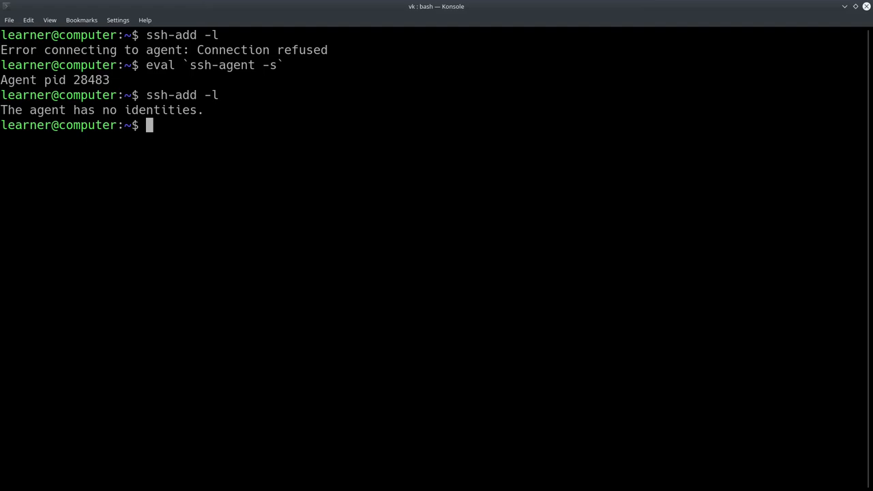
Add ~/.ssh/id_rsa_apocrita to the agent with its passphrase, then clear the terminal.
{"action": "type", "text": "ssh-add ~"}
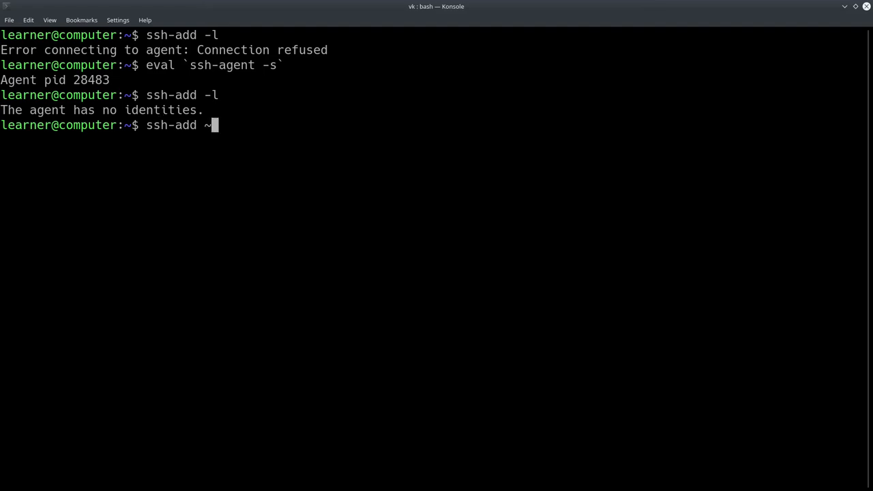
{"action": "type", "text": "/.ssh/id_rsa_apocrita"}
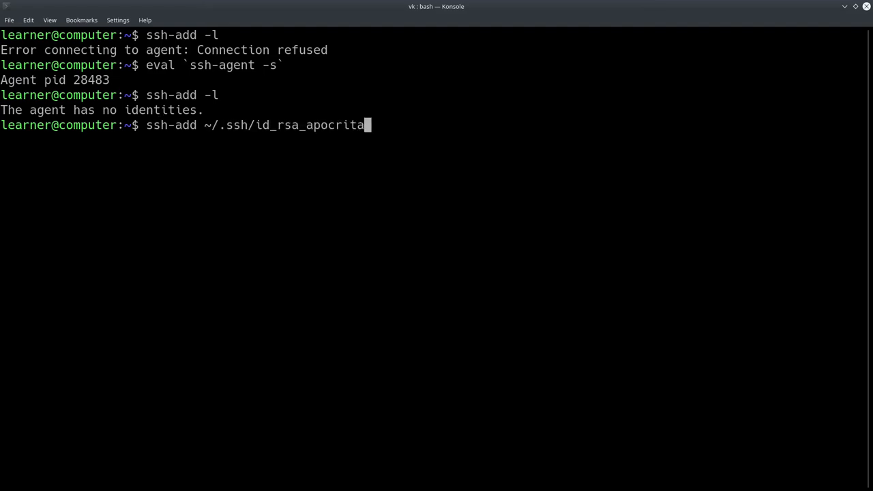
{"action": "key", "text": "Return"}
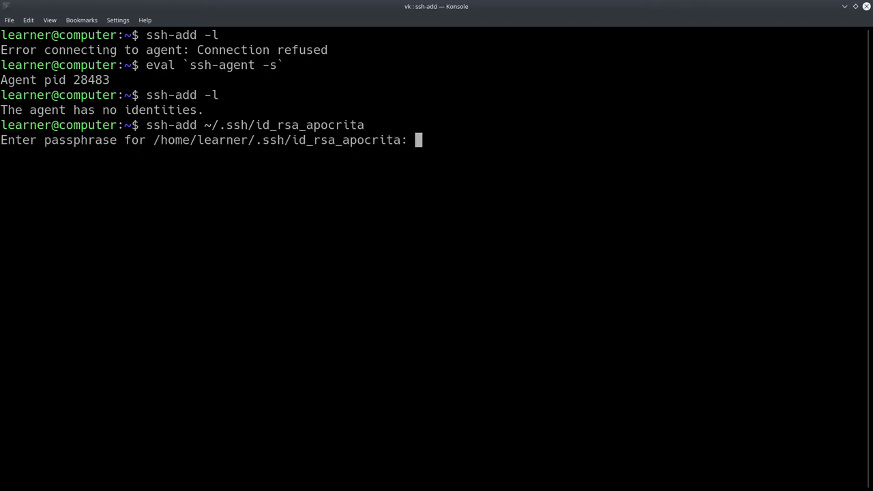
{"action": "key", "text": "Return"}
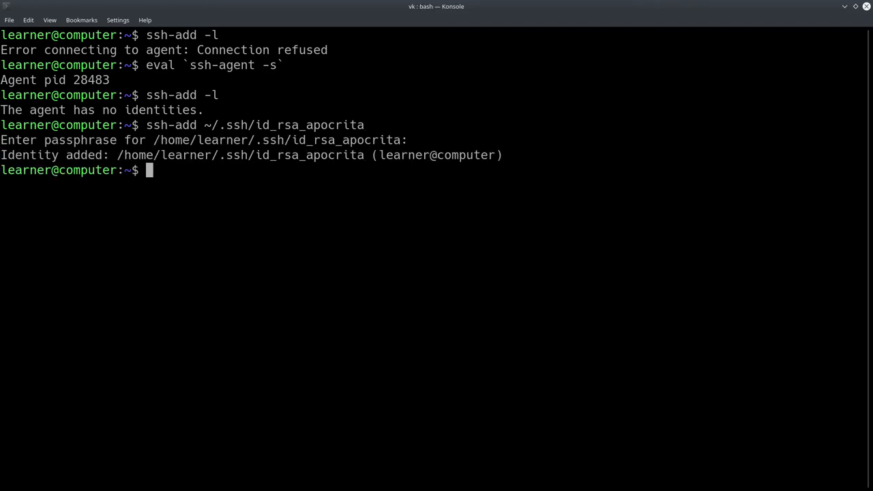
{"action": "type", "text": "ssh-a"}
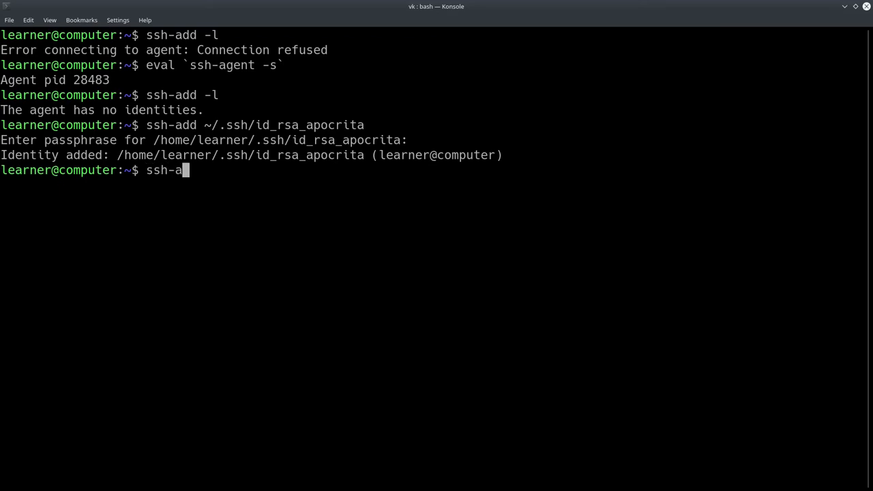
{"action": "key", "text": "Return"}
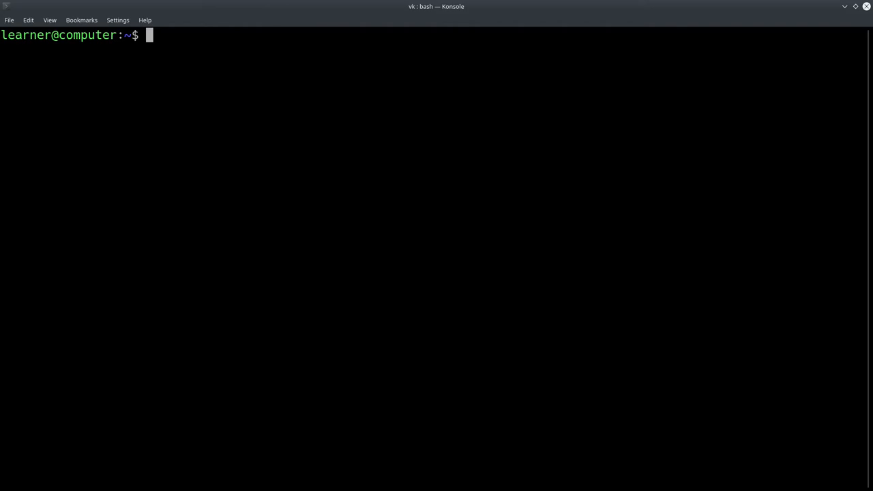
{"action": "type", "text": "ssh-add -"}
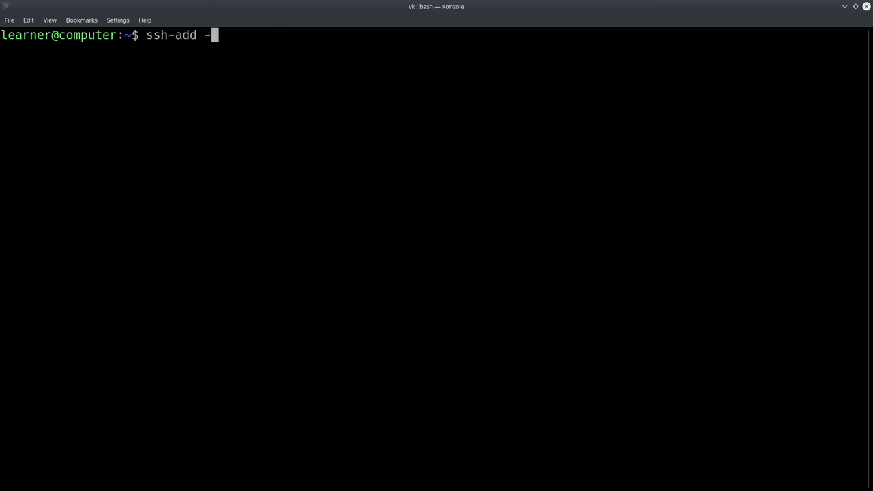
{"action": "key", "text": "Return"}
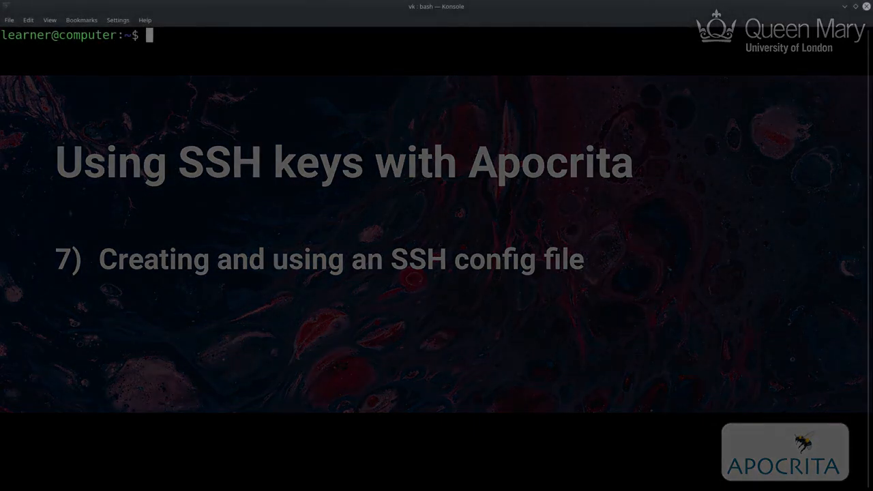
List the .ssh folder, then open ~/.ssh/config in vim.
{"action": "type", "text": "ls -l .ssh/"}
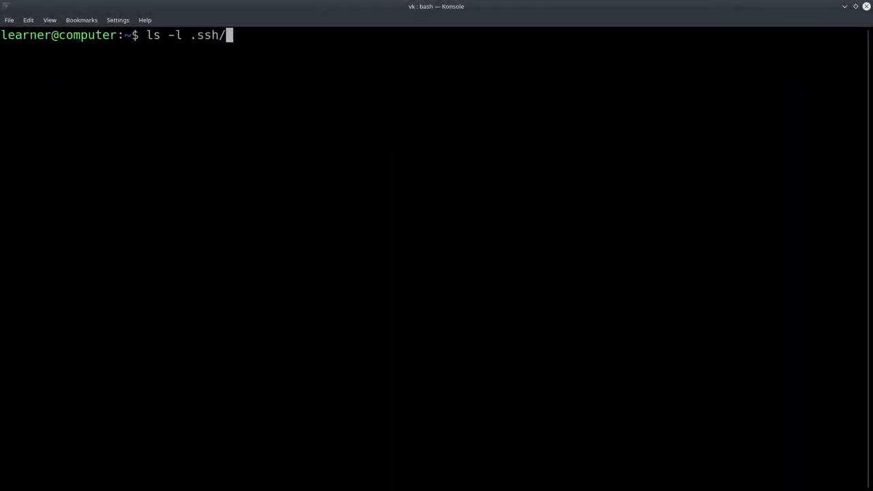
{"action": "key", "text": "Return"}
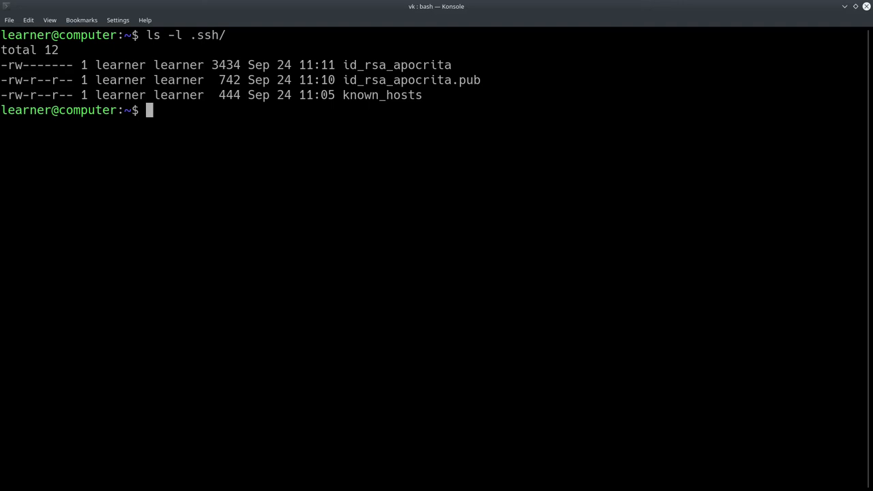
{"action": "type", "text": "vim ~"}
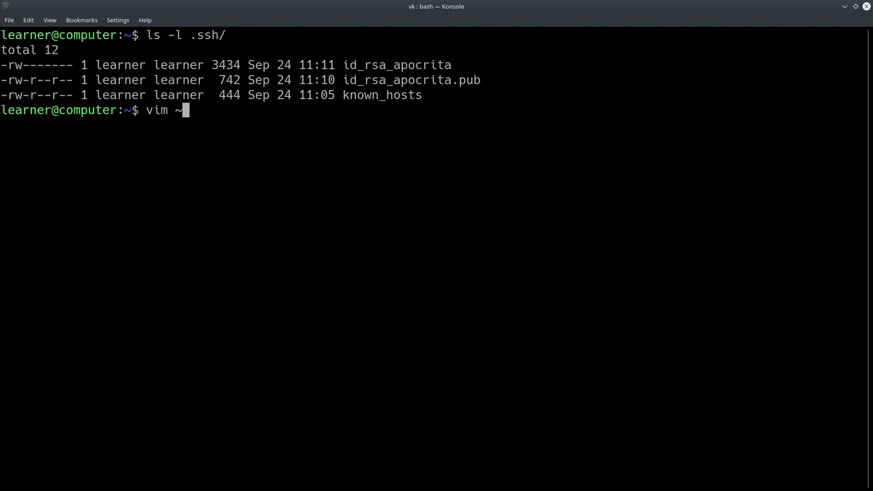
{"action": "type", "text": "/.ssh/con"}
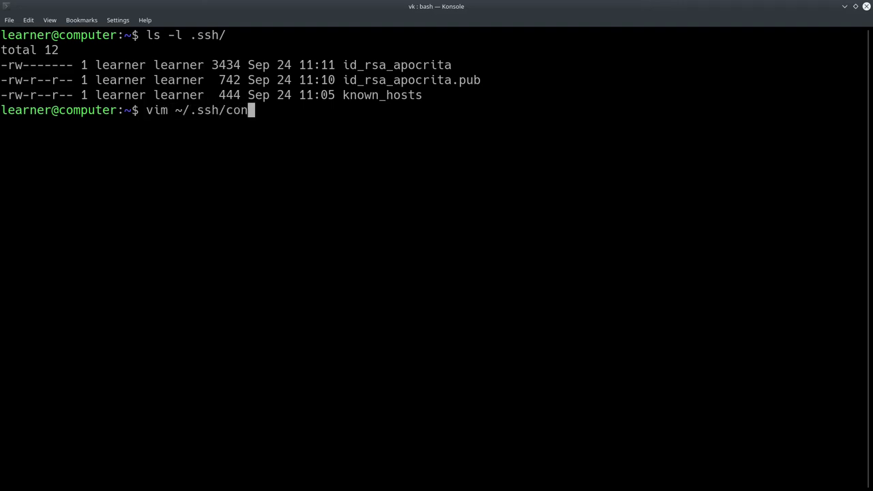
{"action": "key", "text": "Return"}
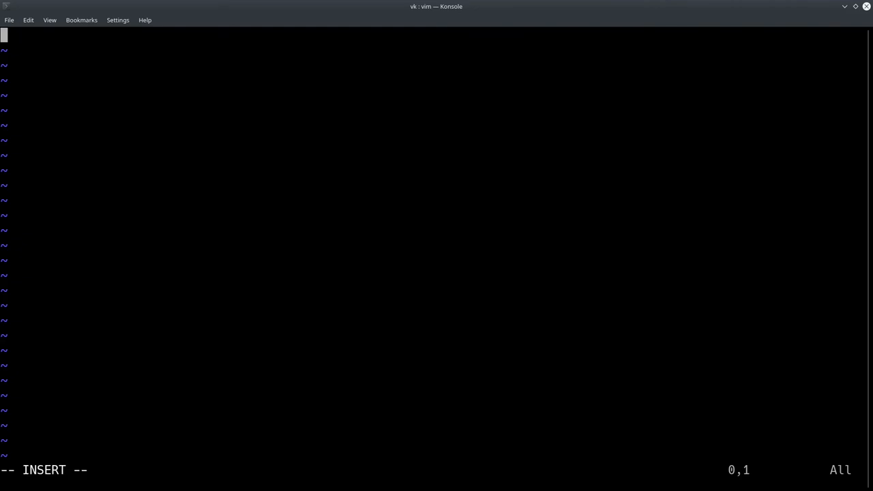
Enter the Host apocrita line with HostName login.hpc.qmul.ac.uk and the User line.
{"action": "type", "text": "host"}
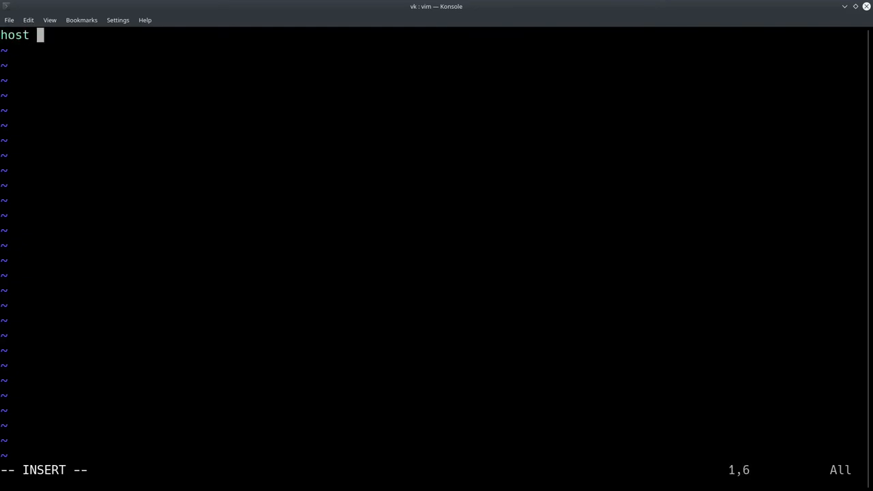
{"action": "key", "text": "Return"}
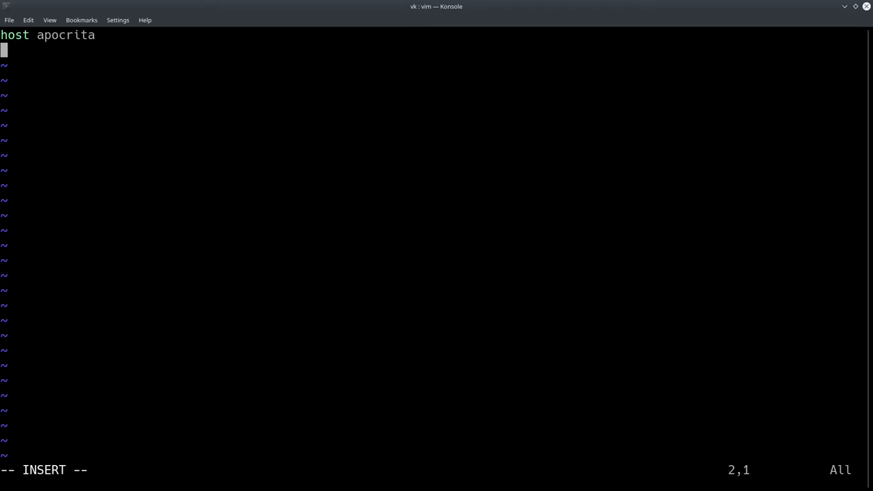
{"action": "type", "text": "HostName login.hp"}
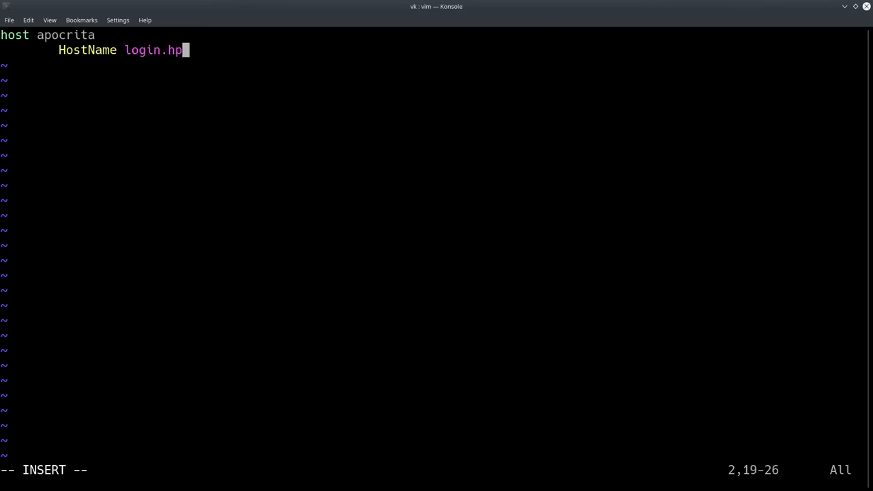
{"action": "type", "text": "c.qmul.ac.uk"}
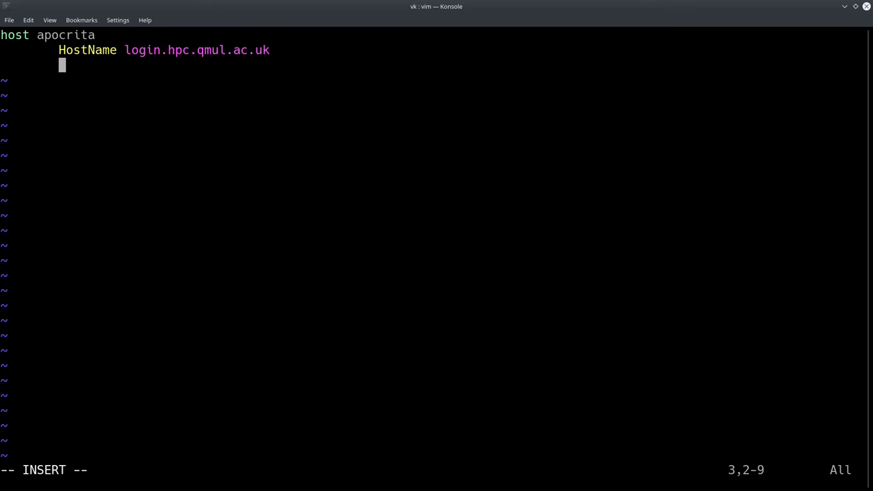
{"action": "type", "text": "User lear"}
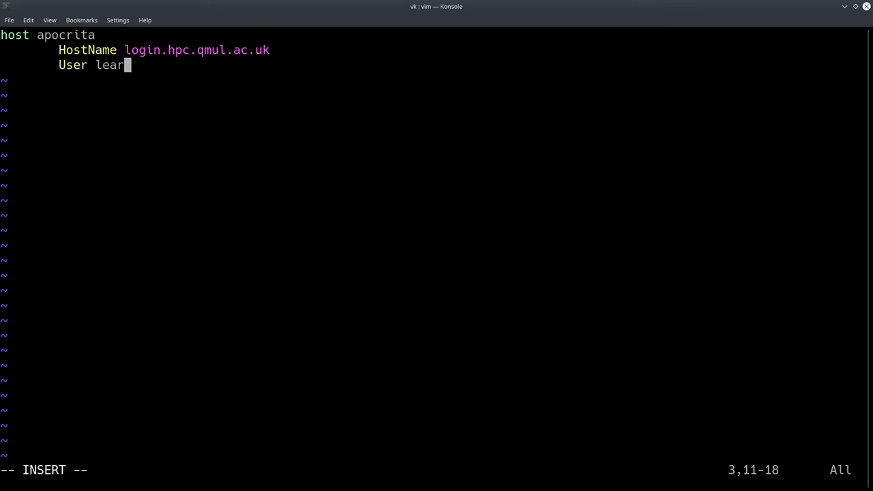
{"action": "type", "text": "ner"}
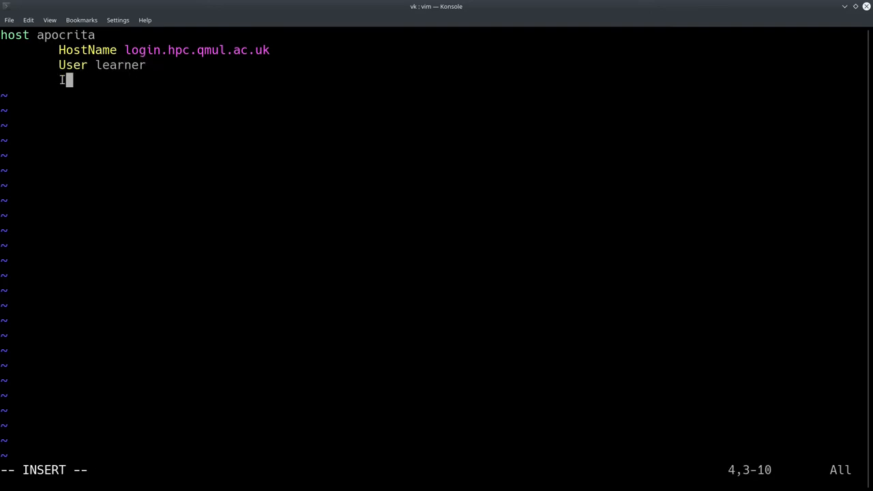
Add IdentityFile ~/.ssh/id_rsa_apocrita and ForwardX11 yes, then write and quit vim.
{"action": "type", "text": "dentit"}
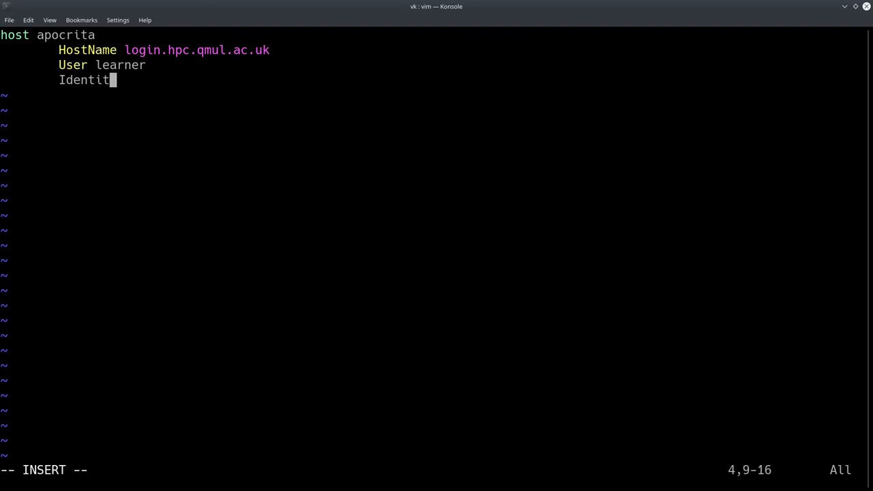
{"action": "type", "text": "yFile ~"}
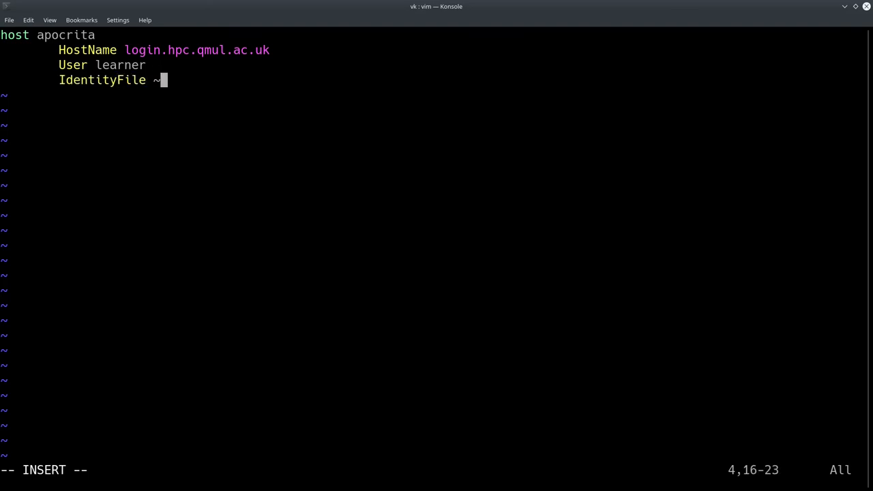
{"action": "type", "text": "/.ssh/"}
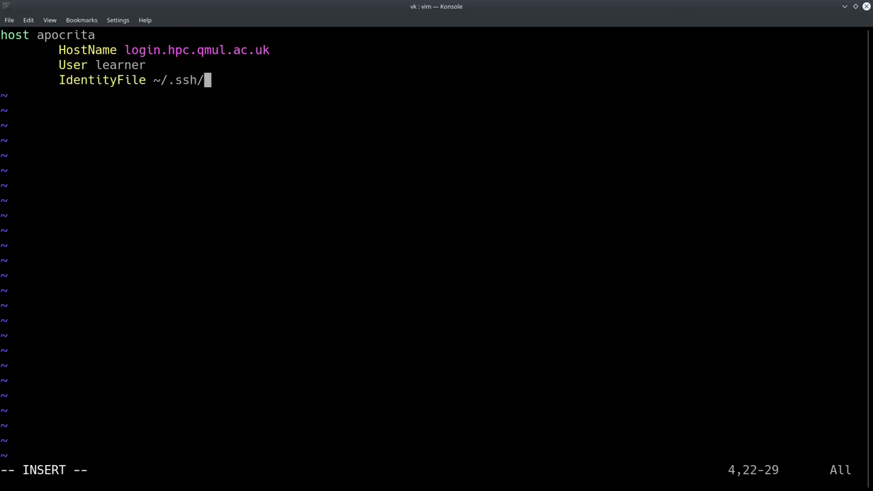
{"action": "type", "text": "id_r"}
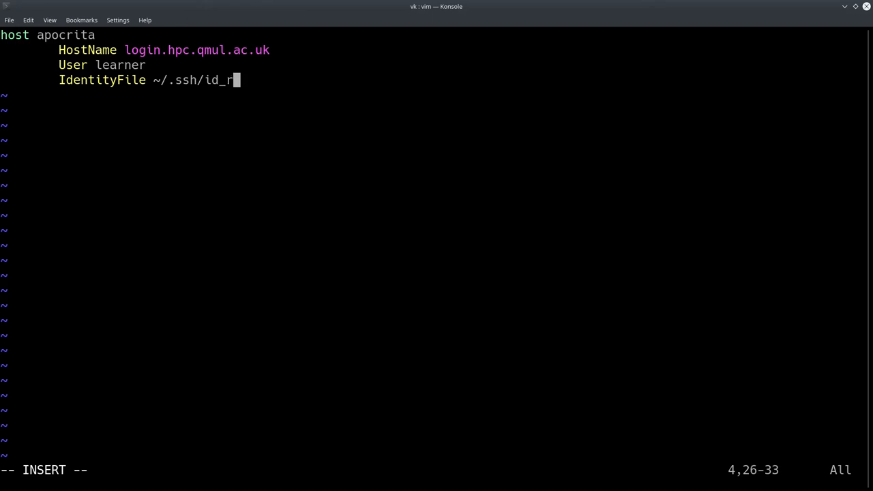
{"action": "type", "text": "sa_apocrita"}
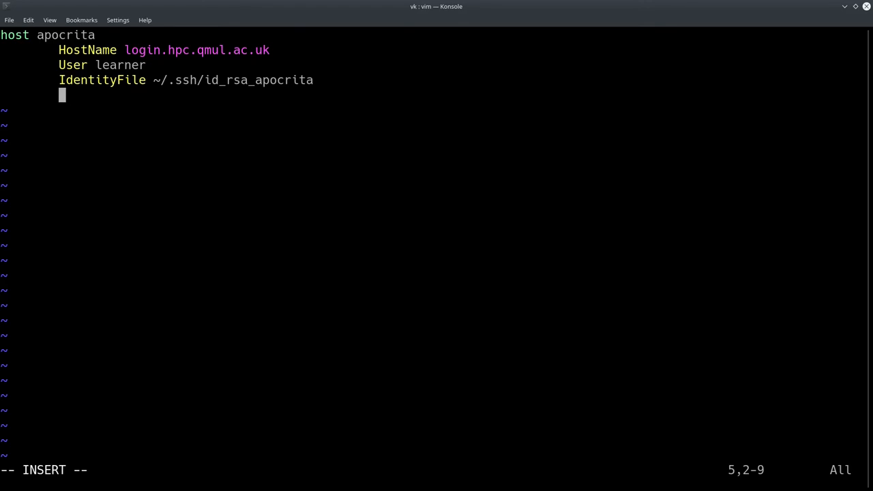
{"action": "type", "text": "ForwardX"}
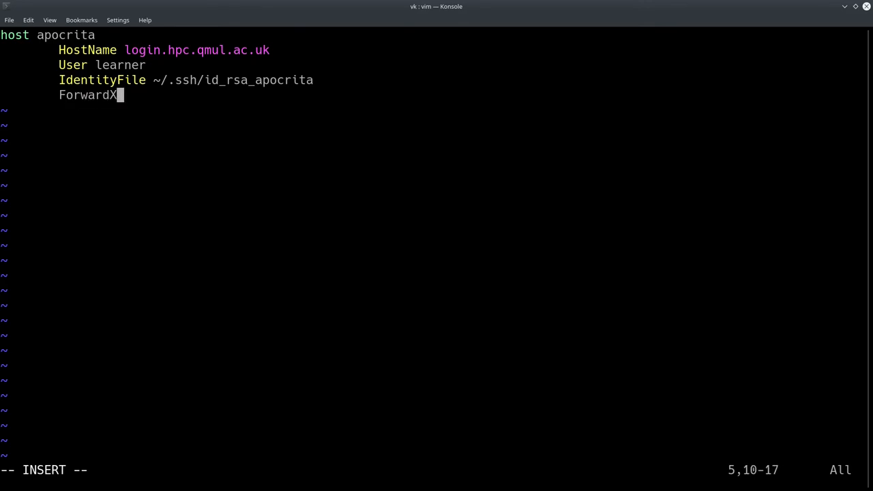
{"action": "type", "text": "11 yes"}
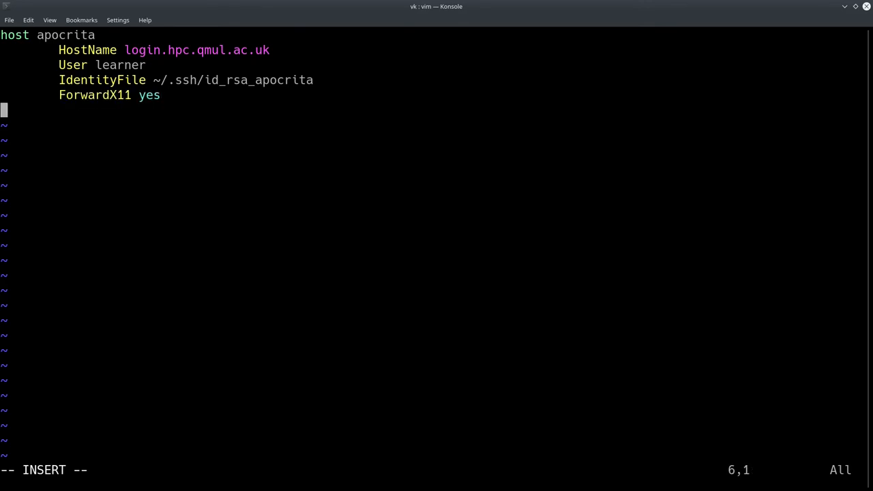
{"action": "type", "text": ":w"}
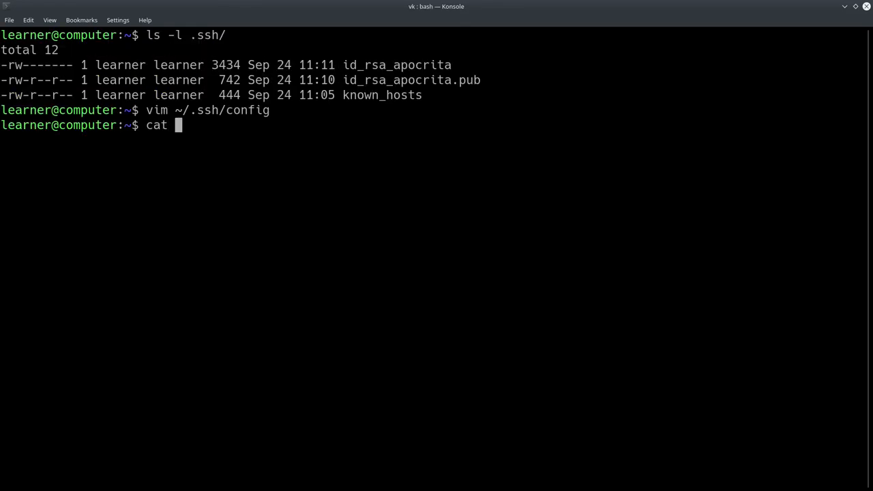
Print ~/.ssh/config, then log in with 'ssh apocrita' and the password.
{"action": "type", "text": "~/.ssh/config"}
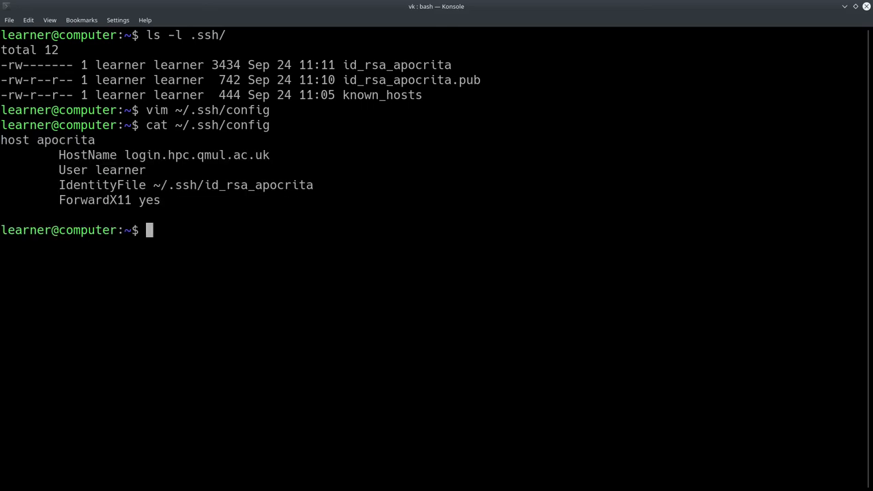
{"action": "type", "text": "ssh apoc"}
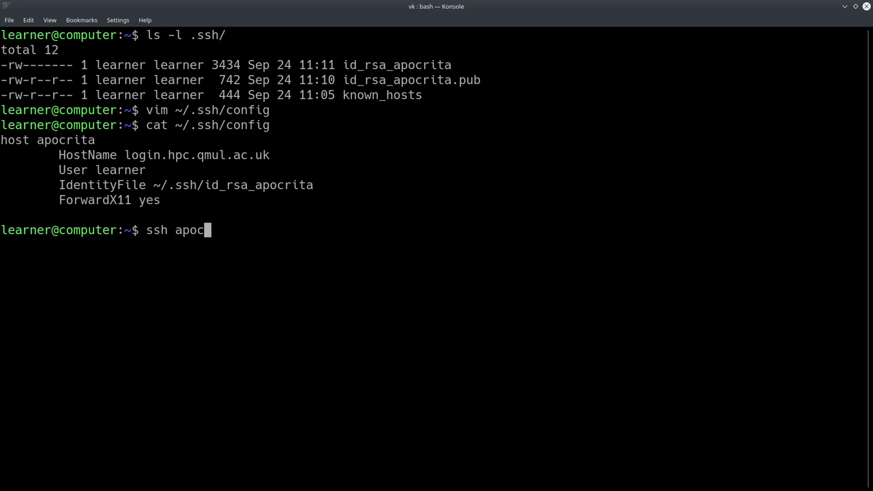
{"action": "key", "text": "Return"}
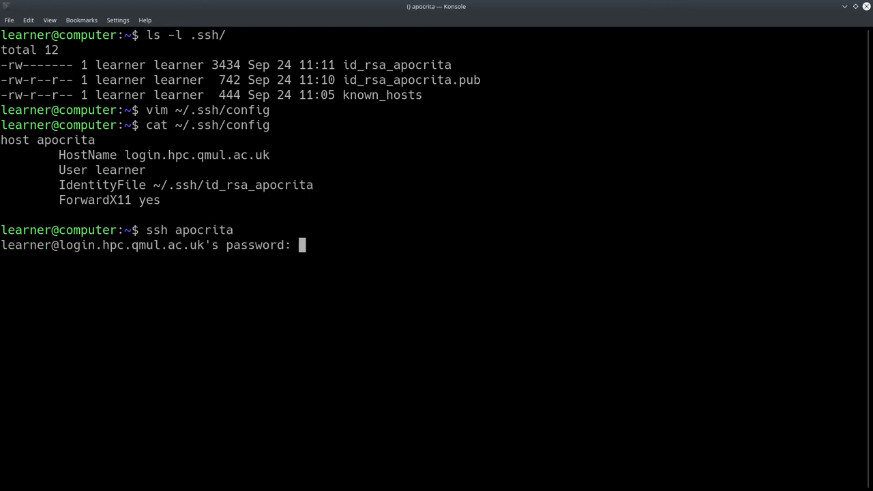
{"action": "key", "text": "Return"}
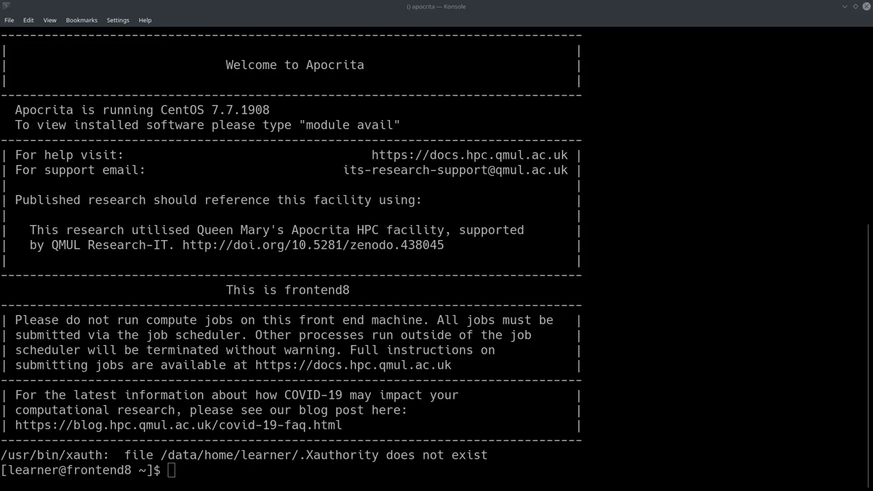